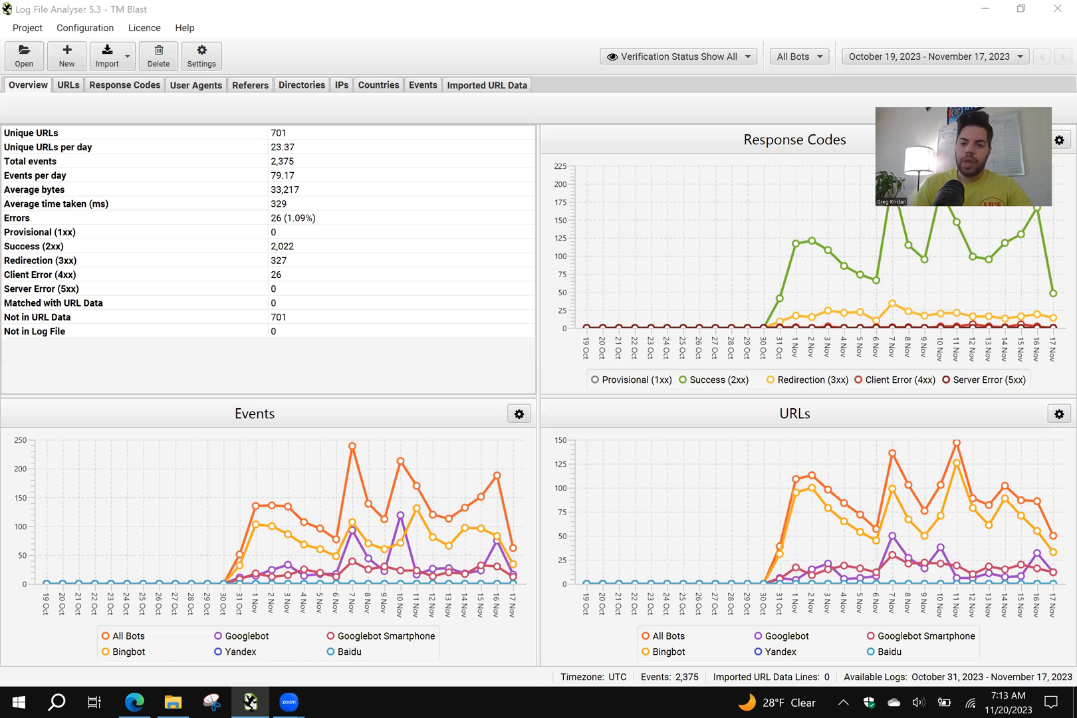
{"action": "mouse_move", "coordinate": [888, 301]}
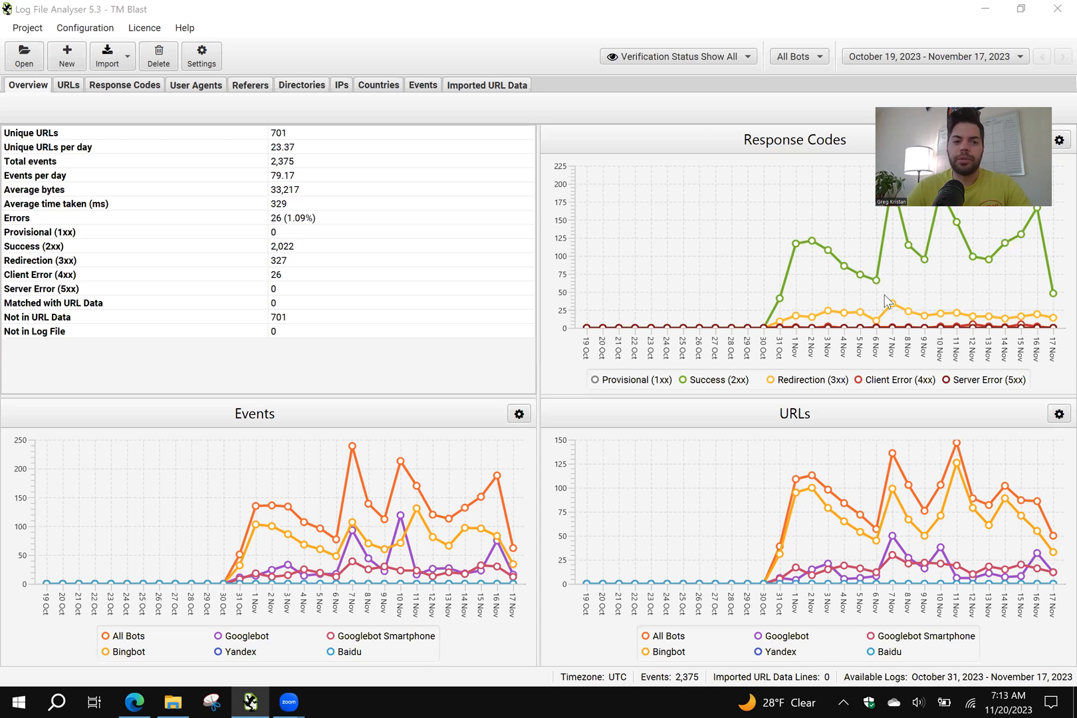
{"action": "mouse_move", "coordinate": [587, 73]}
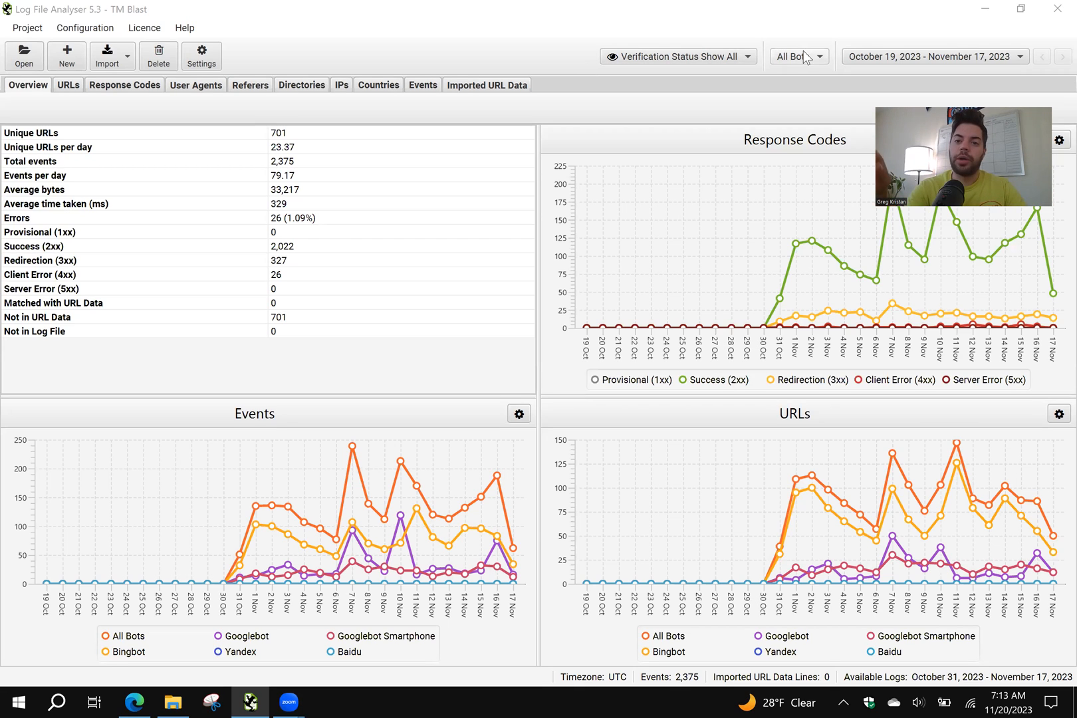
Filter the log data to Bingbot and show Success (2xx) response-code URLs
{"action": "left_click", "coordinate": [799, 56]}
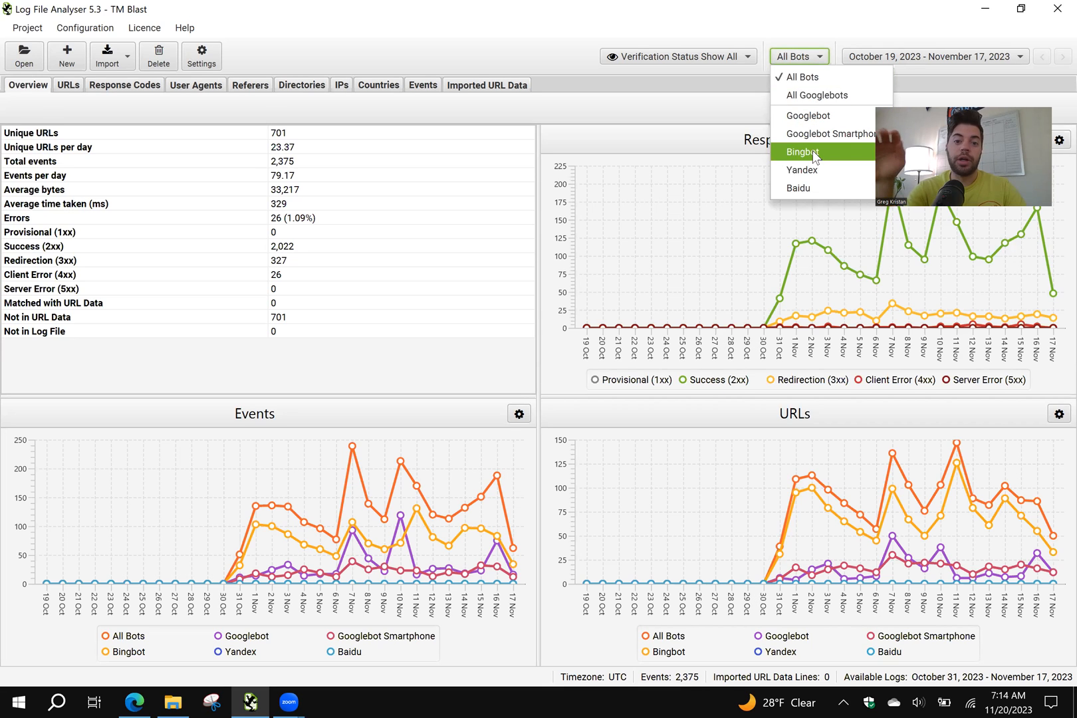
{"action": "left_click", "coordinate": [802, 152]}
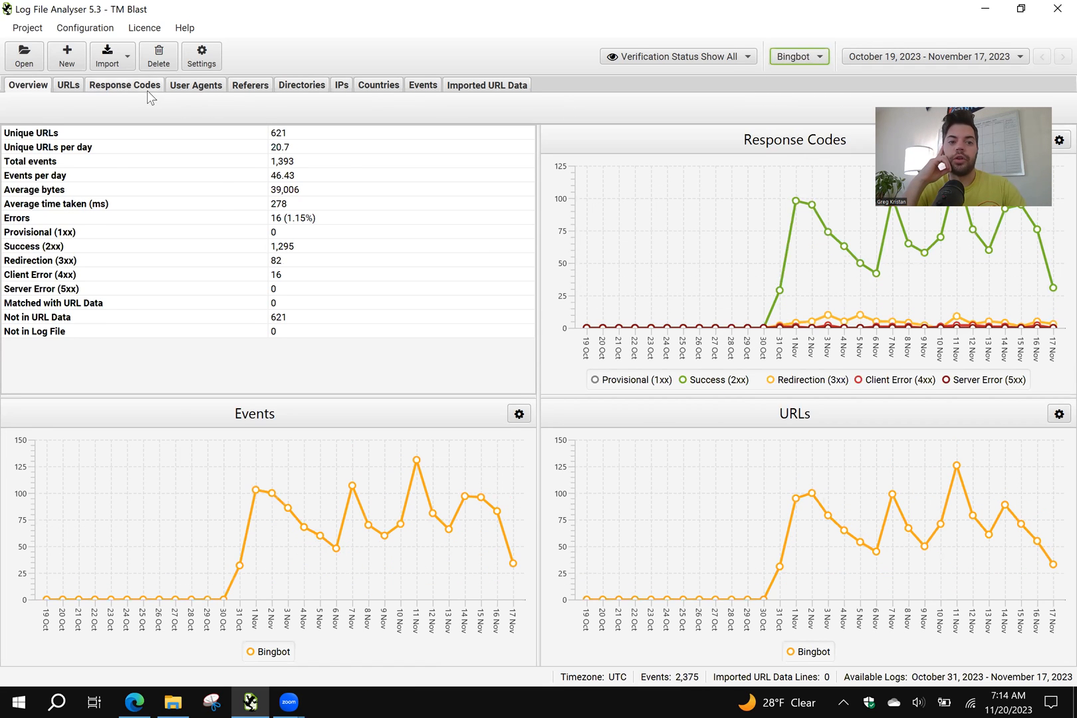
{"action": "left_click", "coordinate": [125, 85]}
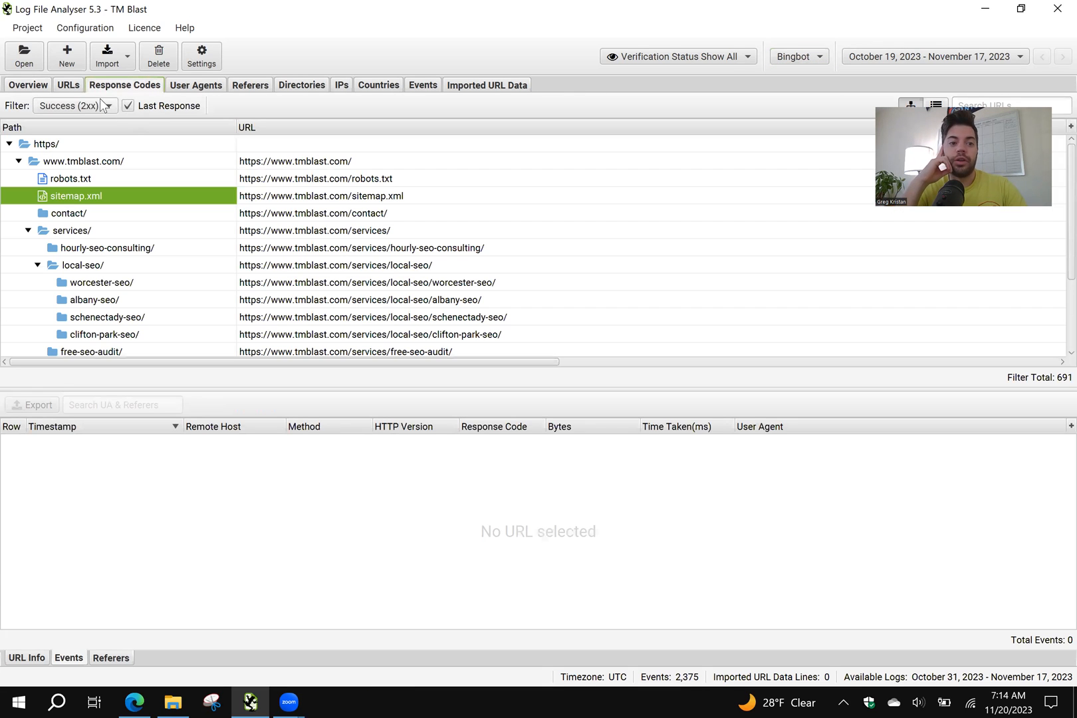
{"action": "left_click", "coordinate": [72, 105]}
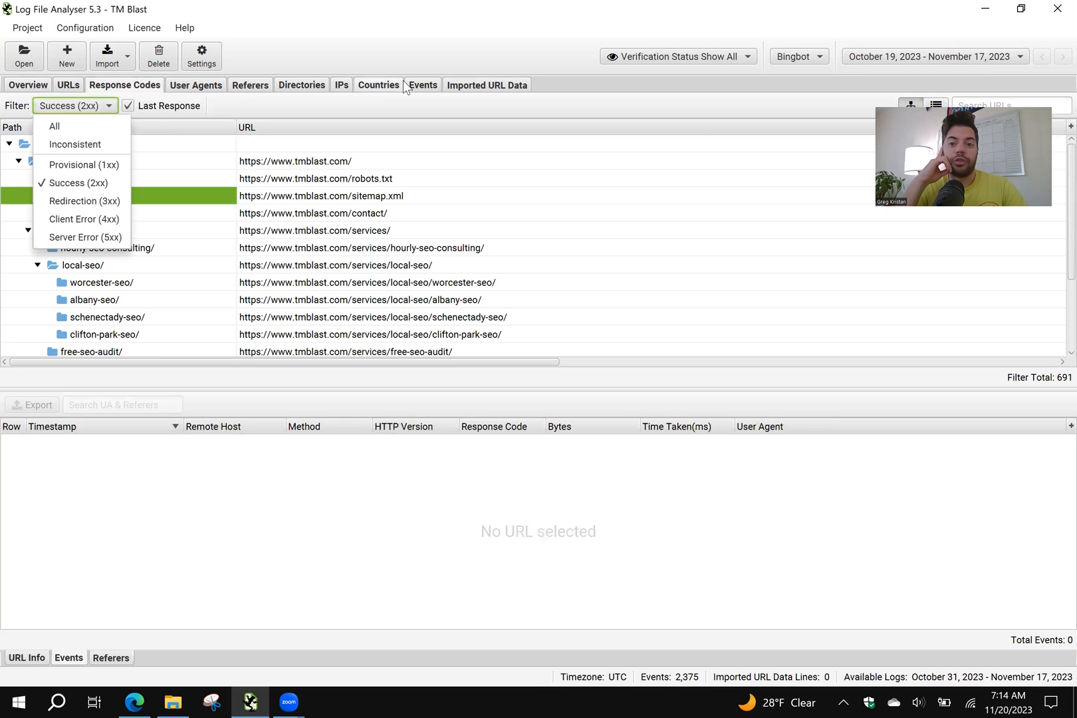
{"action": "mouse_move", "coordinate": [860, 129]}
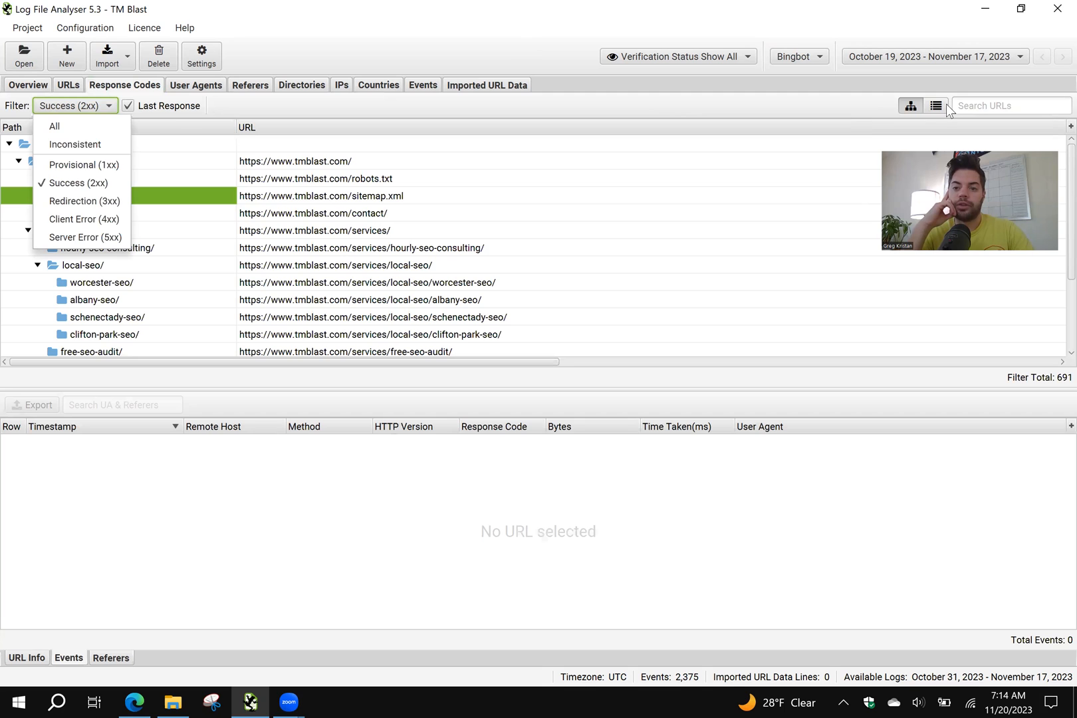
Switch the 691 Bingbot URLs to a flat list, then back to the folder tree
{"action": "left_click", "coordinate": [935, 106]}
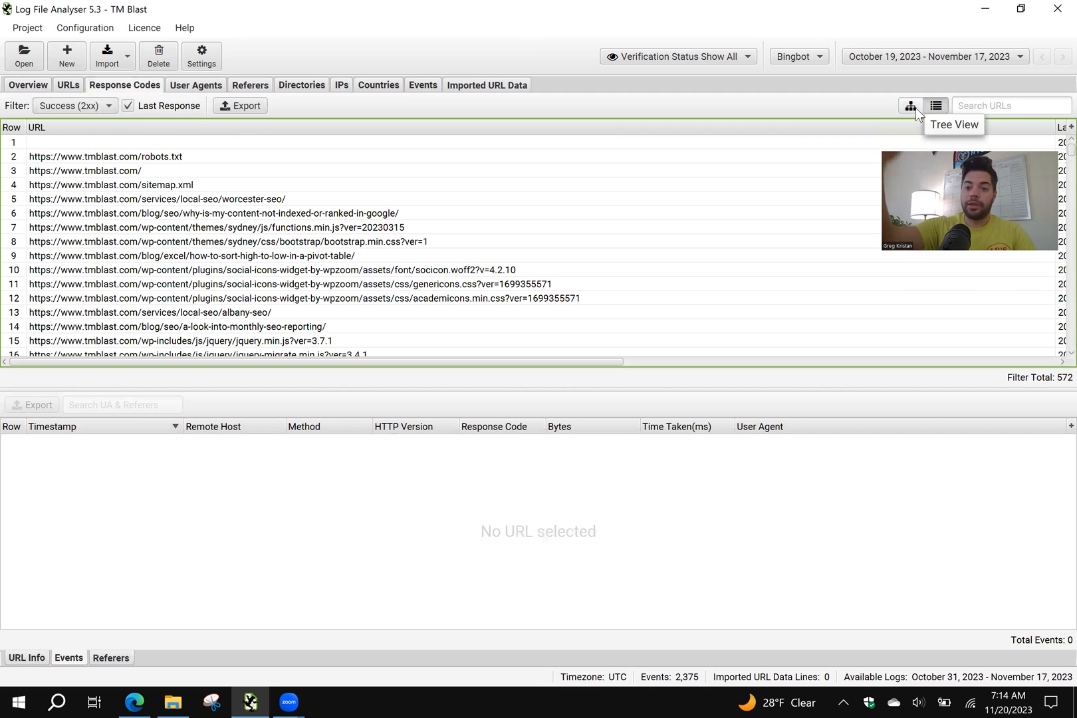
{"action": "left_click", "coordinate": [909, 106]}
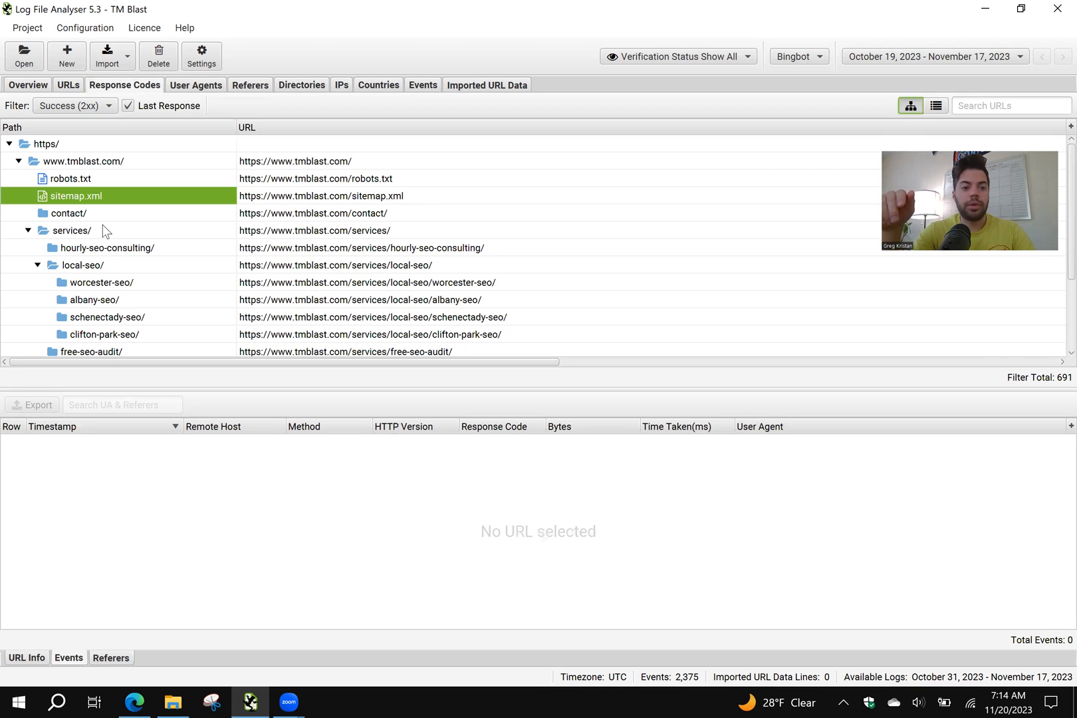
Show Bingbot's nine 200 GET visits to albany-seo and select the latest, Nov 16
{"action": "left_click", "coordinate": [93, 299]}
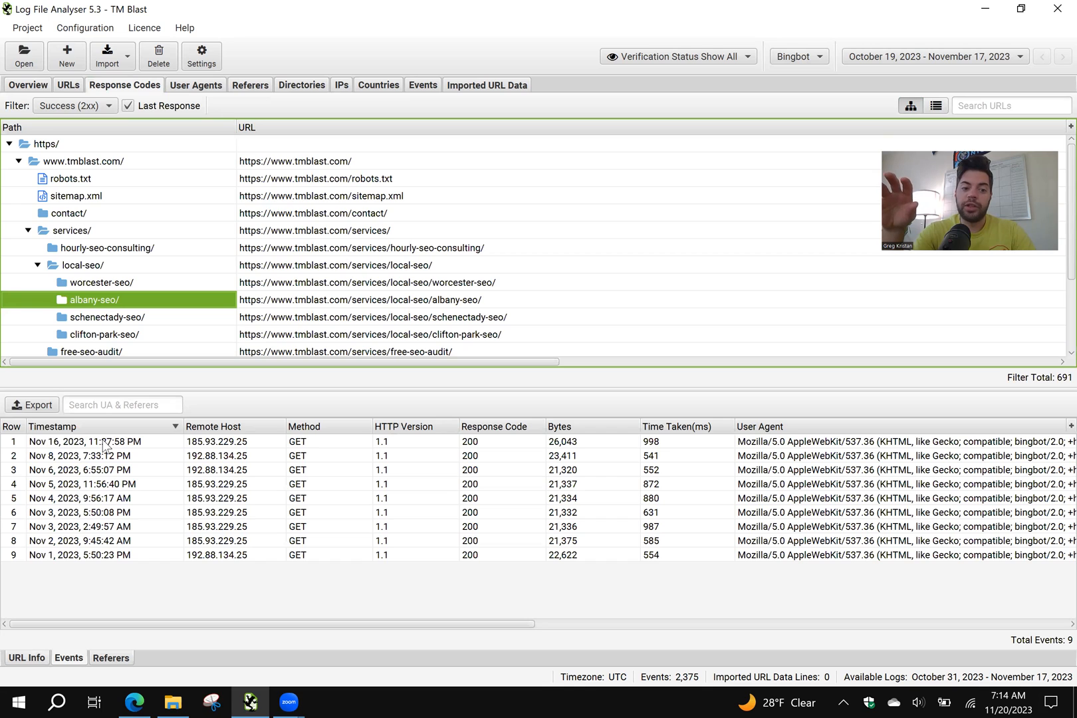
{"action": "left_click", "coordinate": [102, 442]}
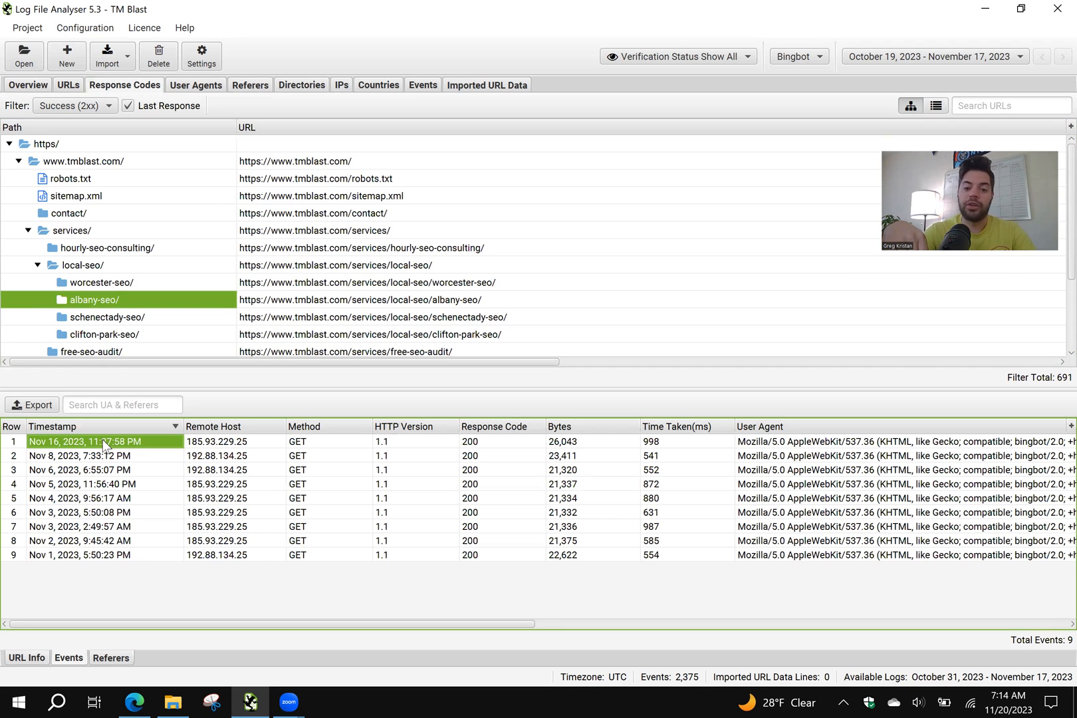
{"action": "mouse_move", "coordinate": [491, 458]}
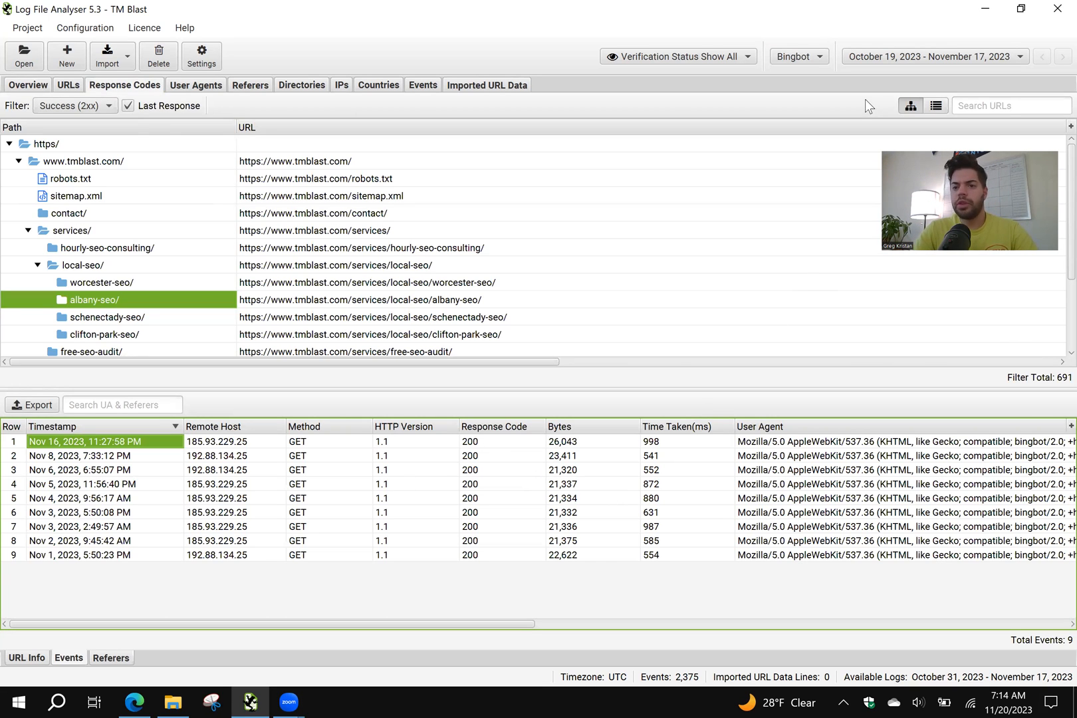
{"action": "mouse_move", "coordinate": [747, 6]}
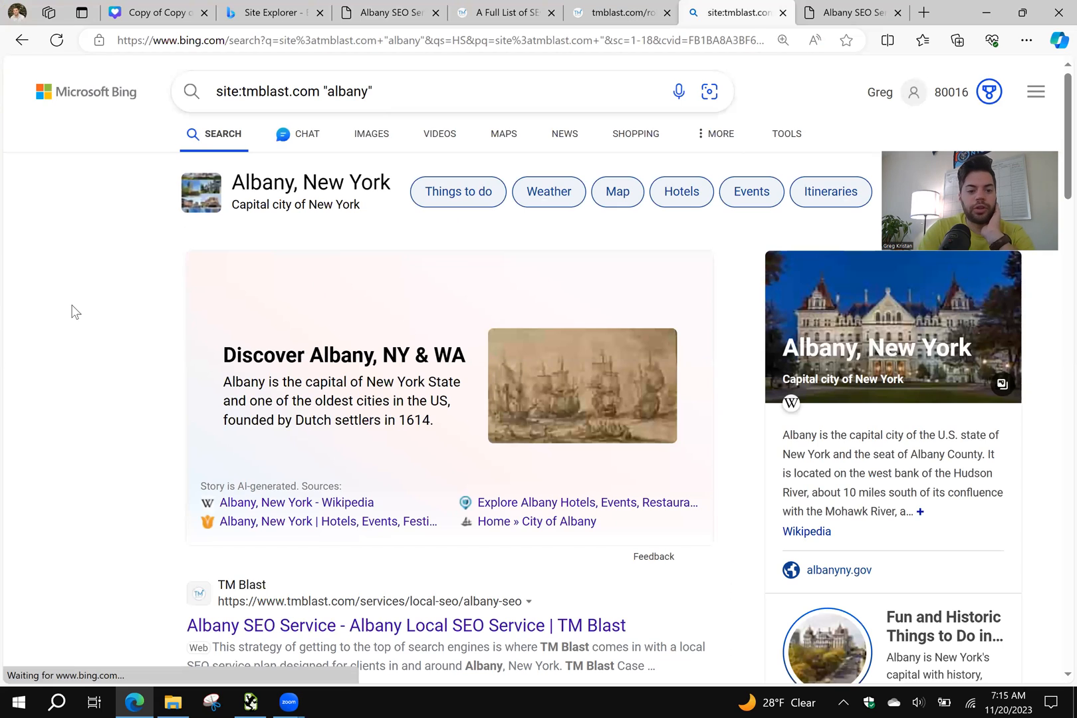
Open Bing's cached albany-seo snapshot dated 11/16/2023 from the site: results
{"action": "scroll", "scroll_direction": "down", "scroll_amount": 3}
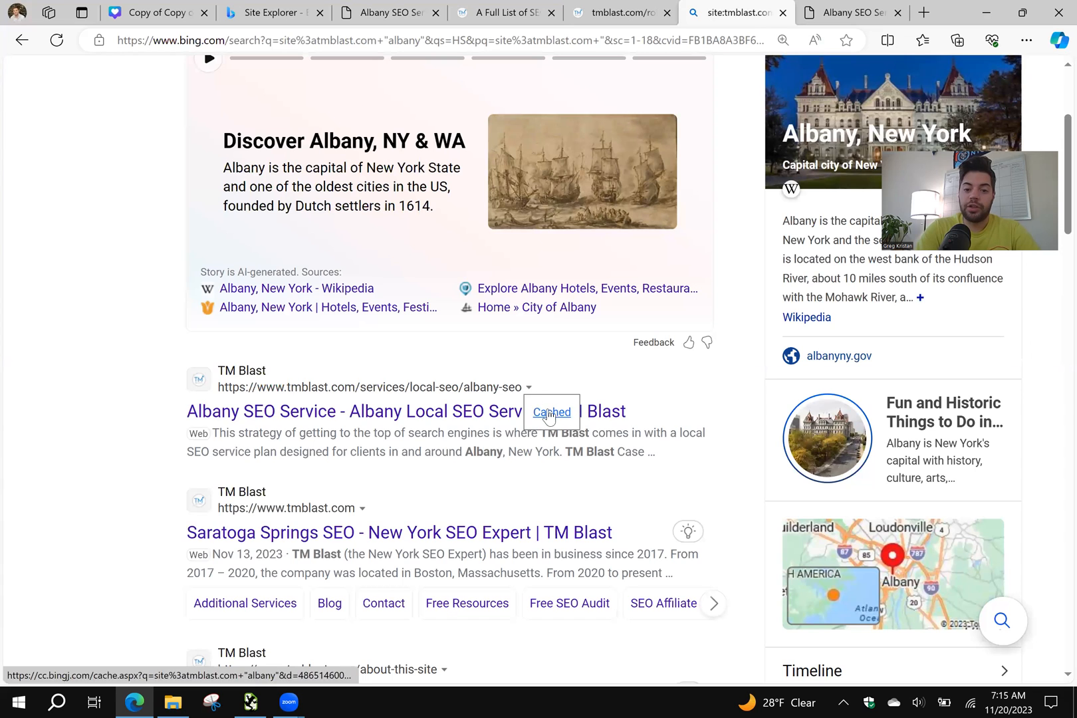
{"action": "left_click", "coordinate": [552, 412]}
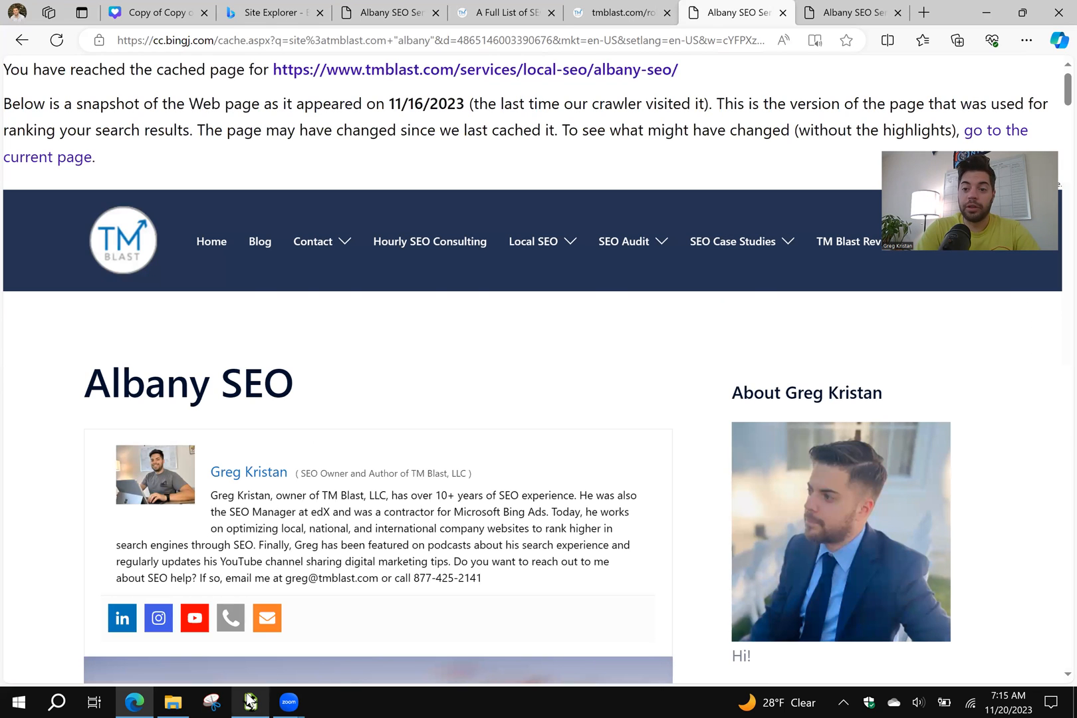
{"action": "left_click", "coordinate": [250, 702]}
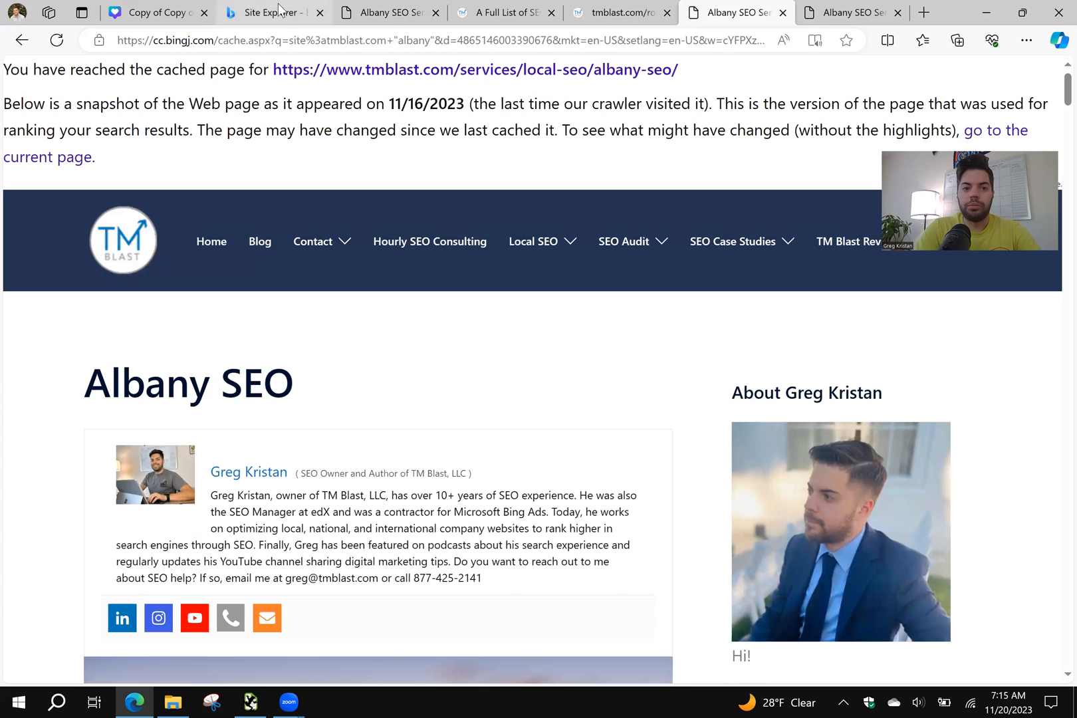
In Webmaster Tools Site Explorer, show albany-seo as indexed, last crawled 7 Nov 2023
{"action": "left_click", "coordinate": [272, 12]}
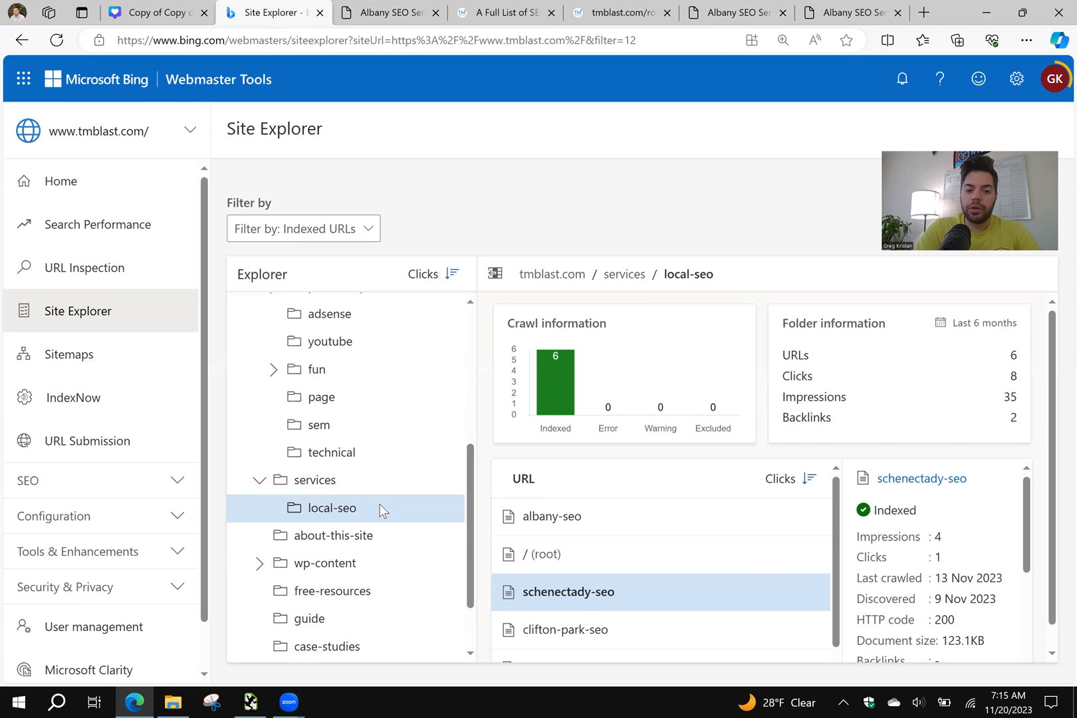
{"action": "left_click", "coordinate": [552, 516]}
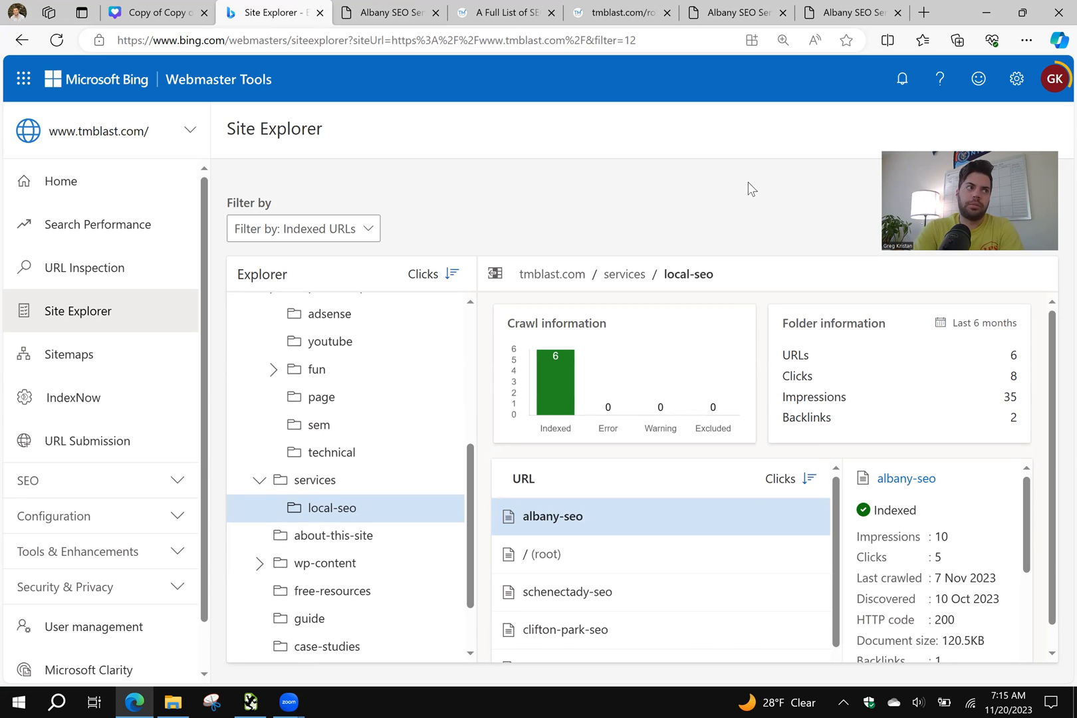
{"action": "mouse_move", "coordinate": [875, 519]}
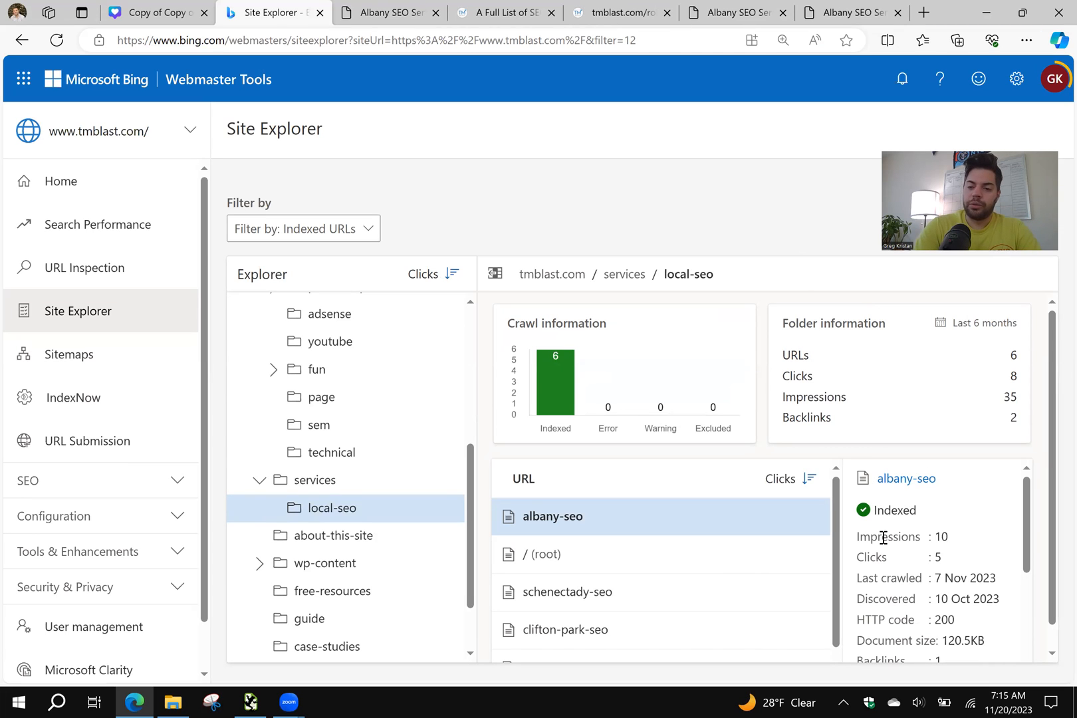
{"action": "mouse_move", "coordinate": [585, 173]}
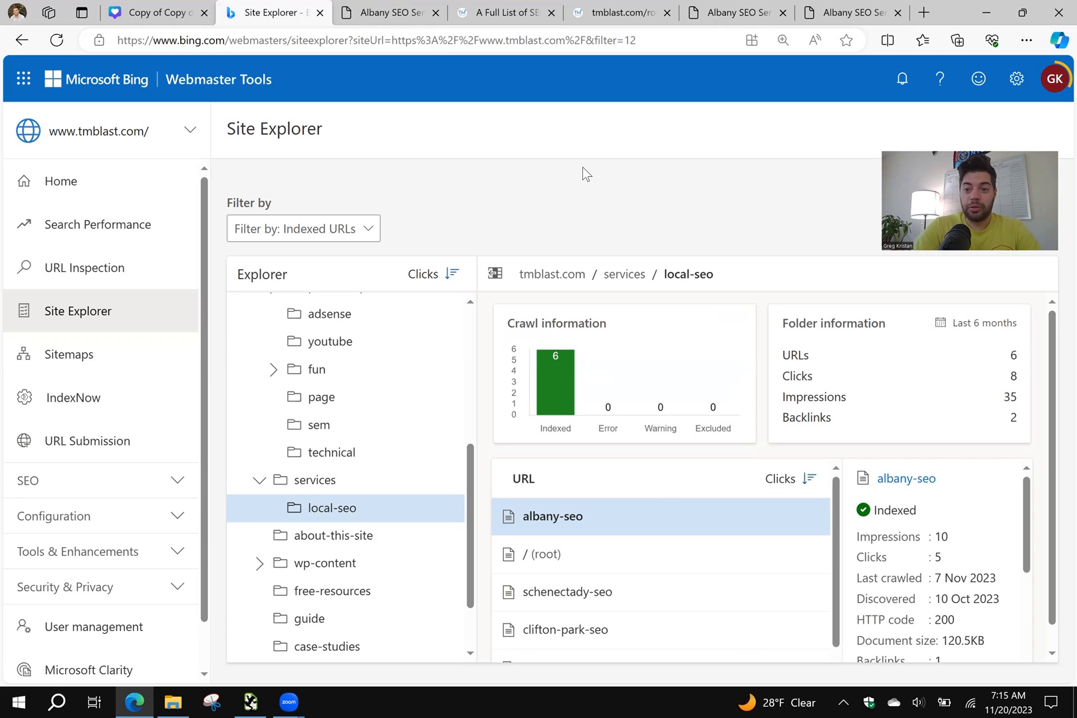
{"action": "mouse_move", "coordinate": [503, 242]}
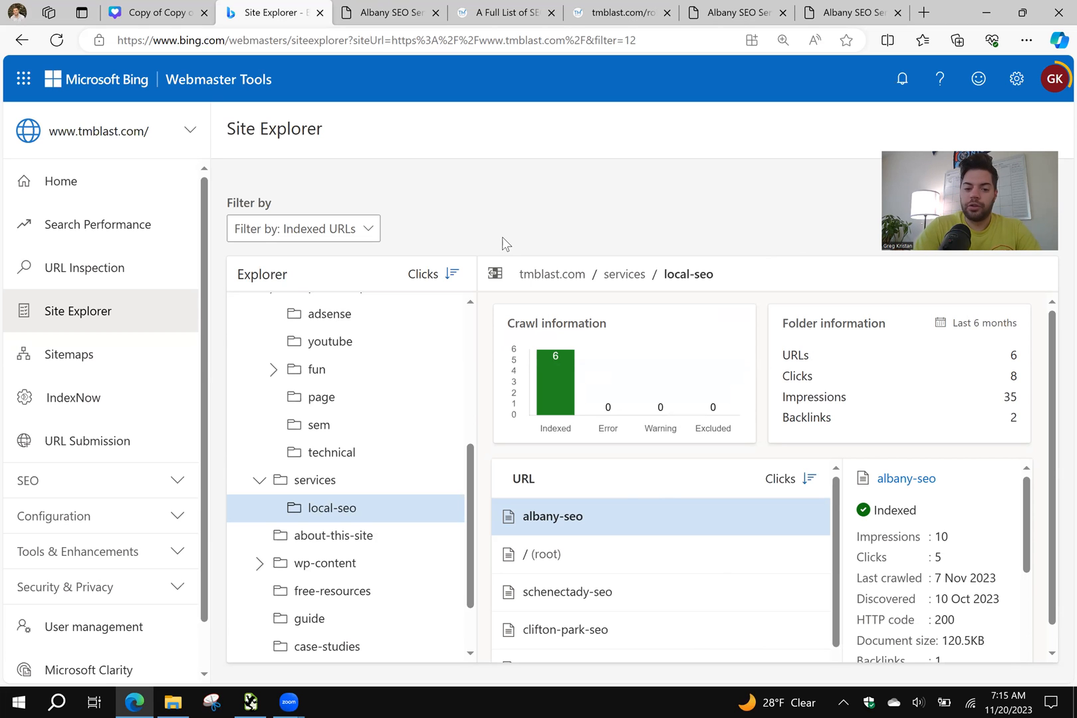
{"action": "left_click", "coordinate": [250, 702]}
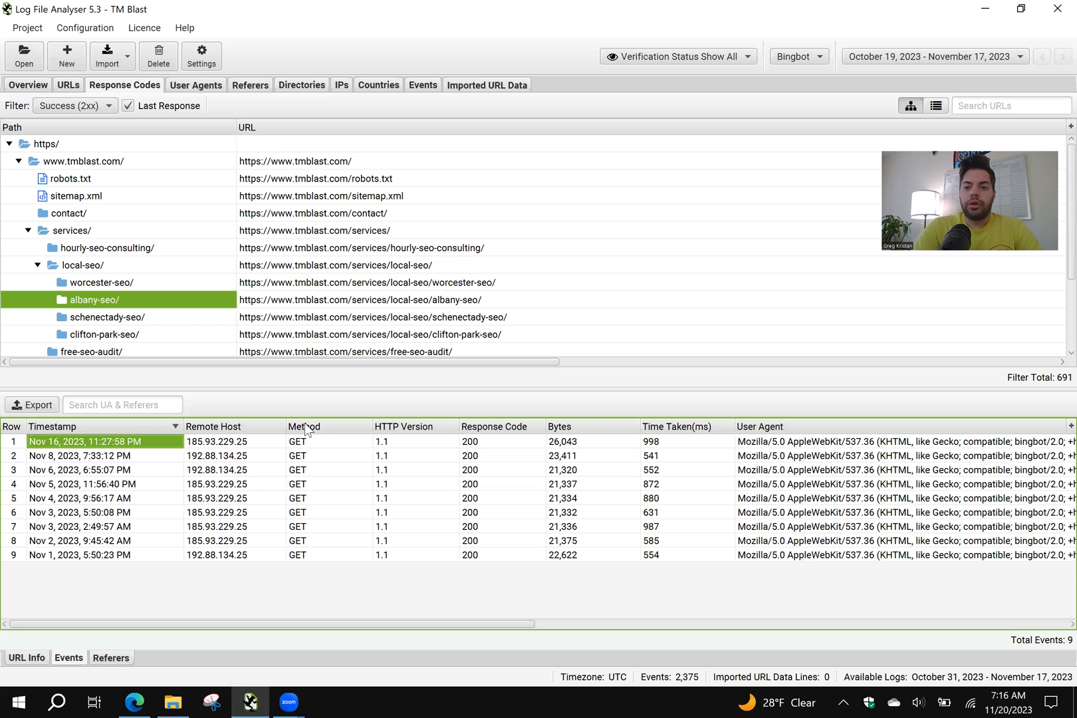
{"action": "mouse_move", "coordinate": [132, 145]}
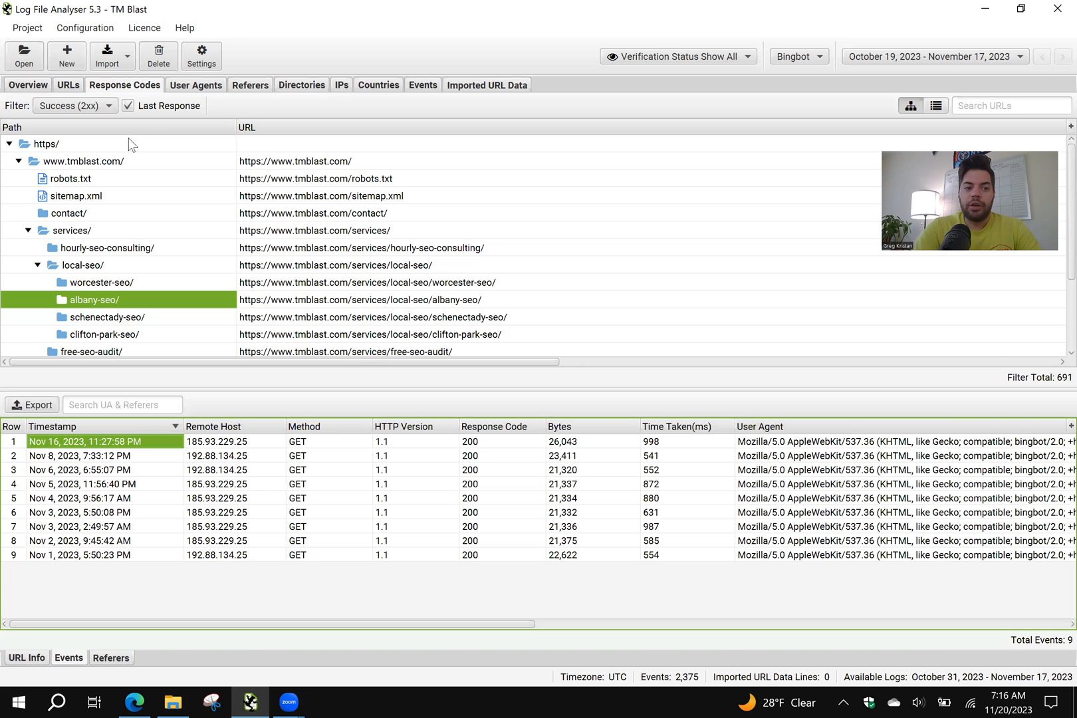
{"action": "left_click", "coordinate": [84, 161]}
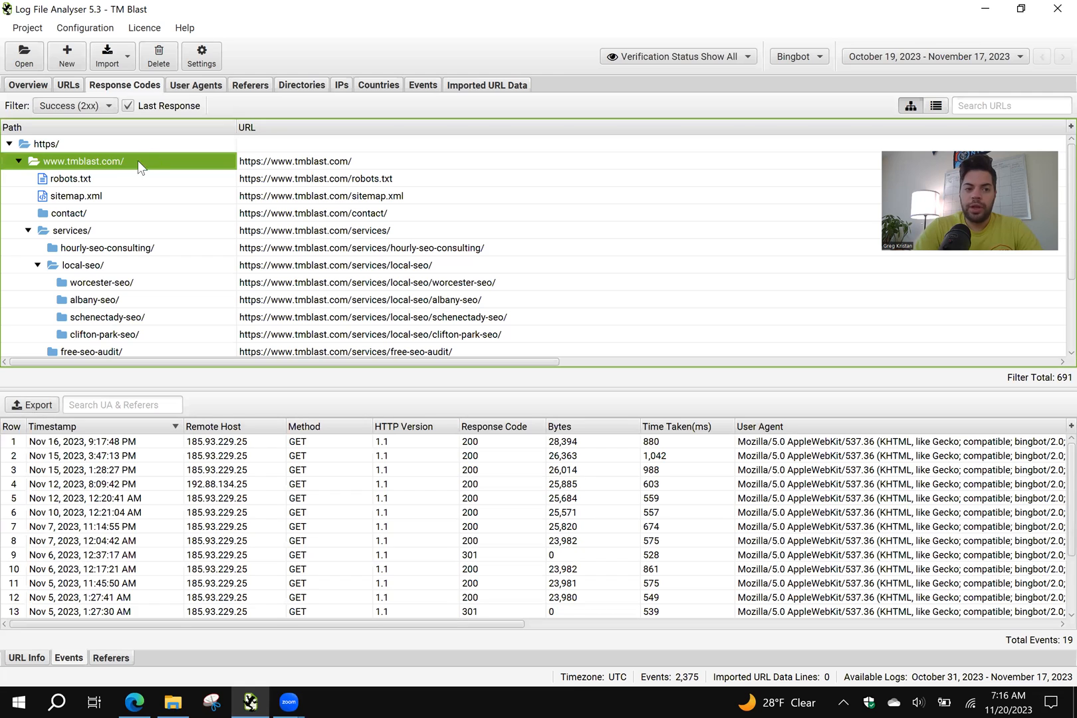
{"action": "left_click", "coordinate": [70, 179]}
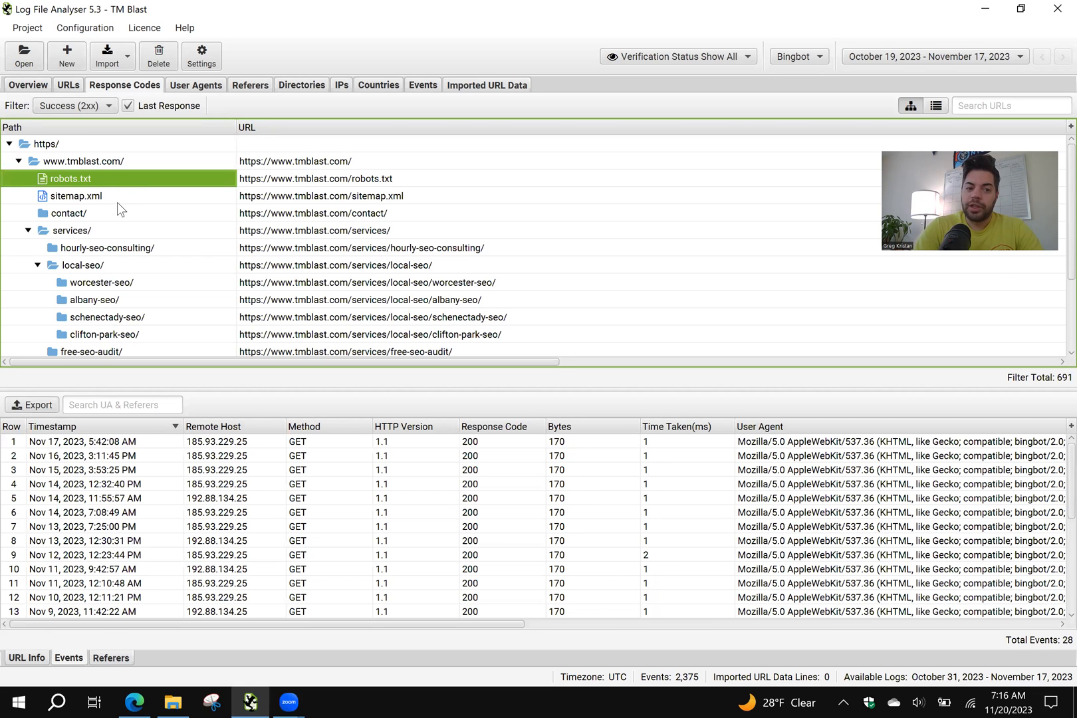
{"action": "left_click", "coordinate": [75, 195]}
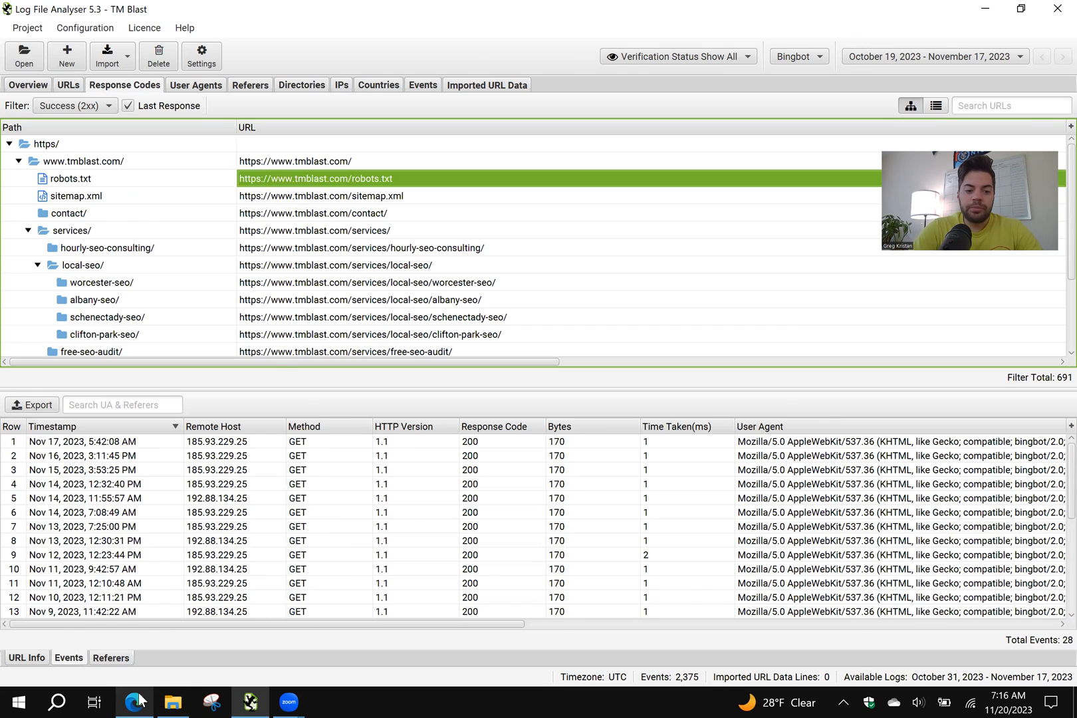
View tmblast.com's live robots.txt in Edge and select its sitemap URL line
{"action": "left_click", "coordinate": [134, 702]}
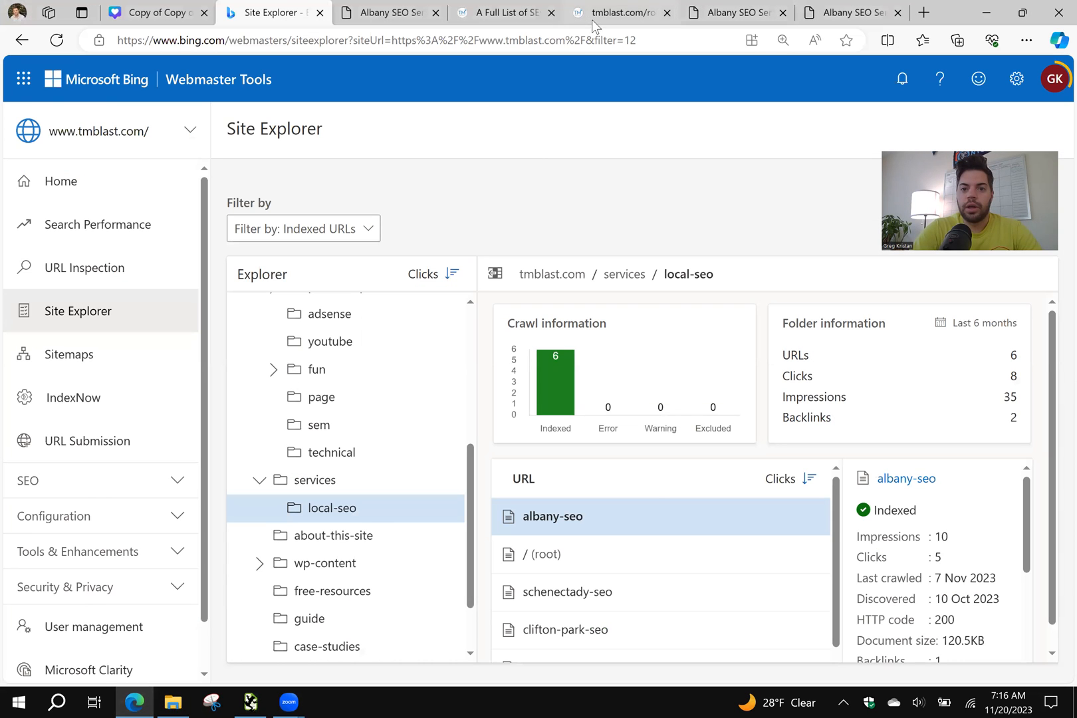
{"action": "left_click", "coordinate": [618, 12]}
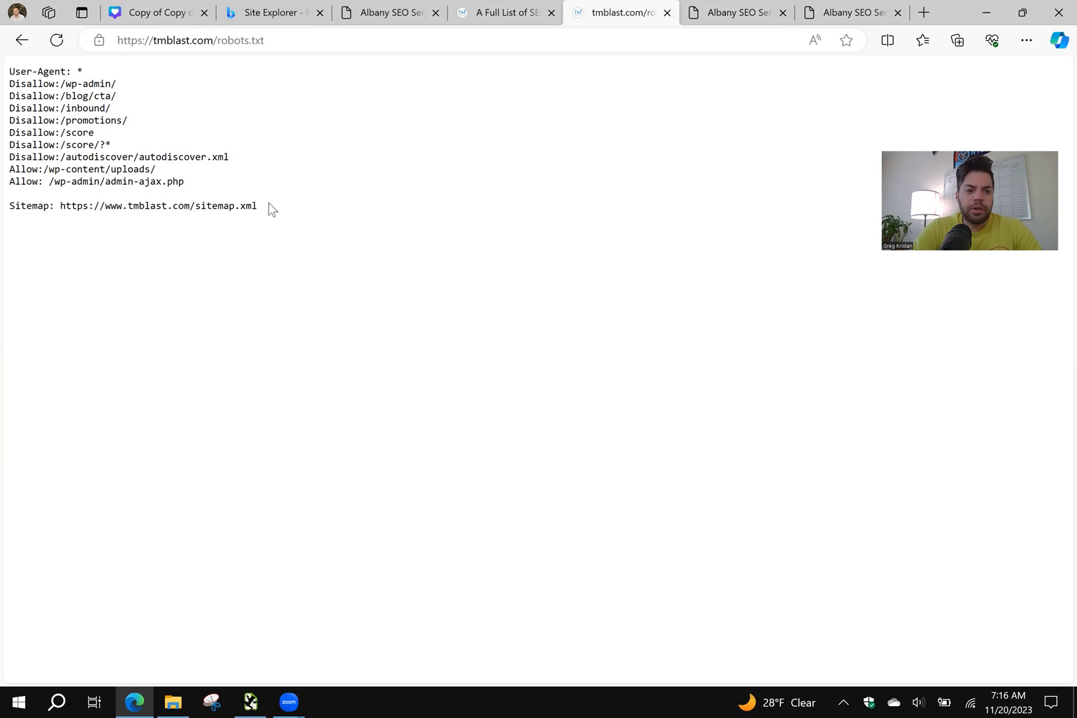
{"action": "double_click", "coordinate": [158, 206]}
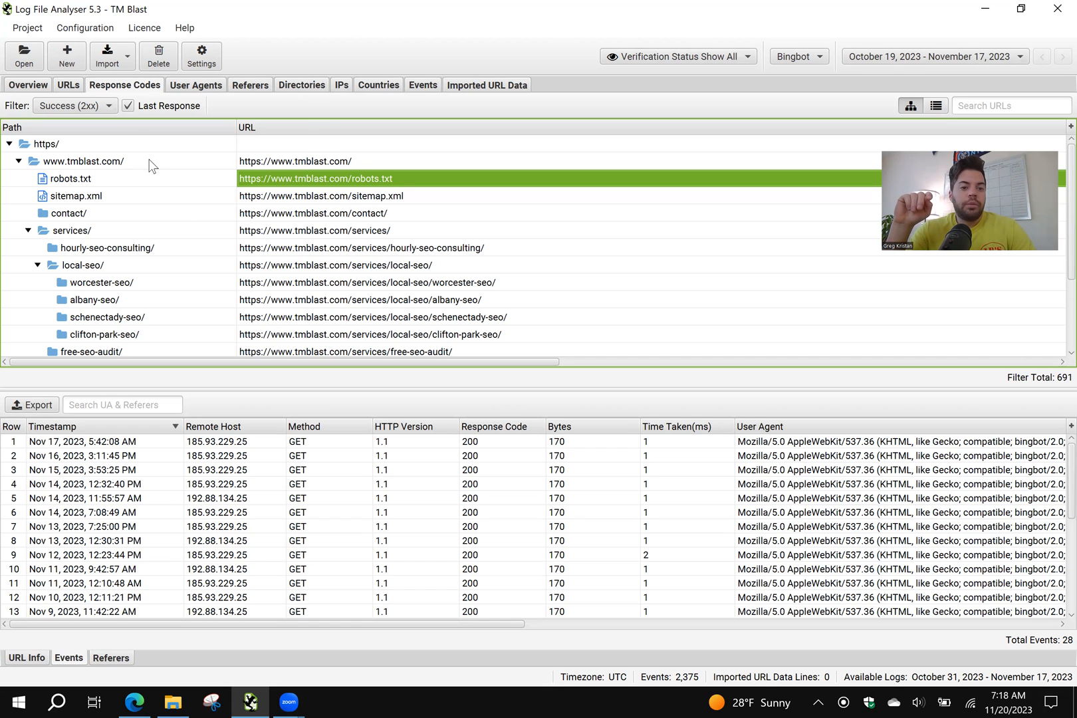
Return to Edge's cached Albany SEO page ready for a new site: search
{"action": "left_click", "coordinate": [82, 161]}
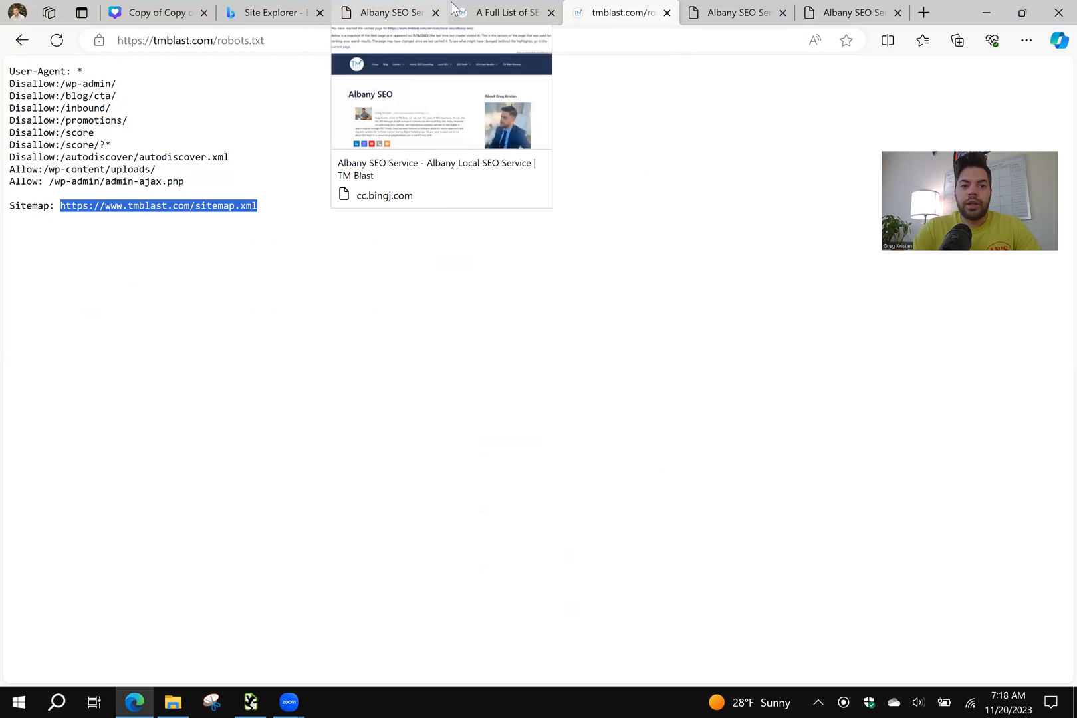
{"action": "left_click", "coordinate": [388, 12]}
{"action": "type", "text": "site:tmblast.com \"albany"}
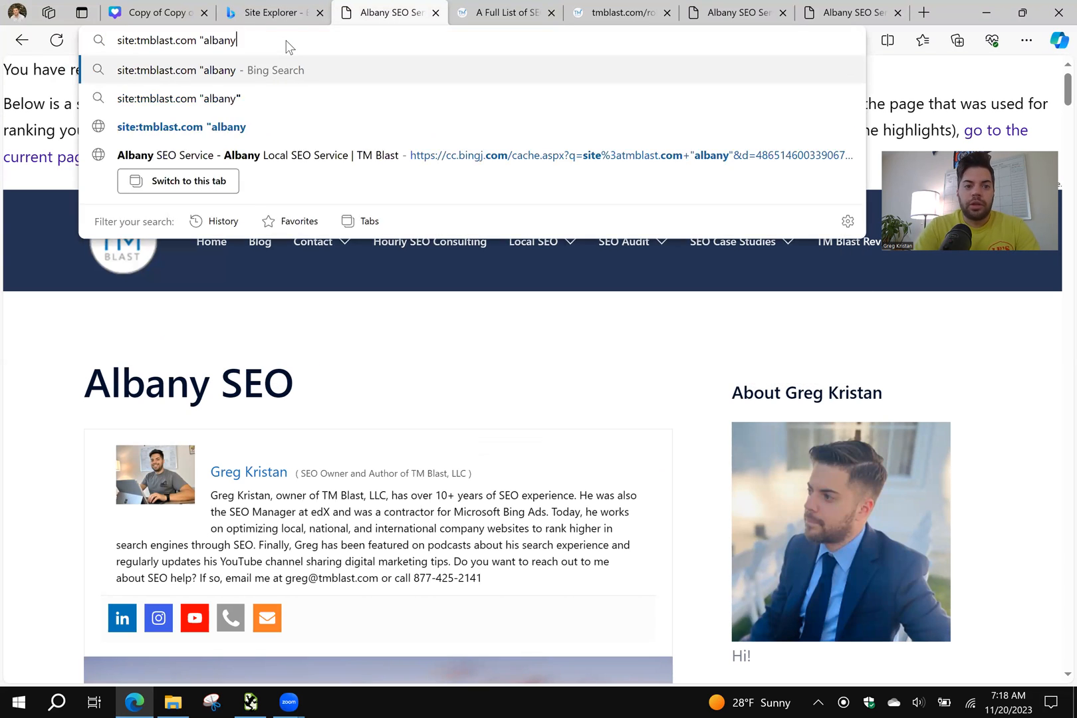
Run the site:tmblast.com search (about 232 pages) and open the services result in a new tab
{"action": "key", "text": "Backspace"}
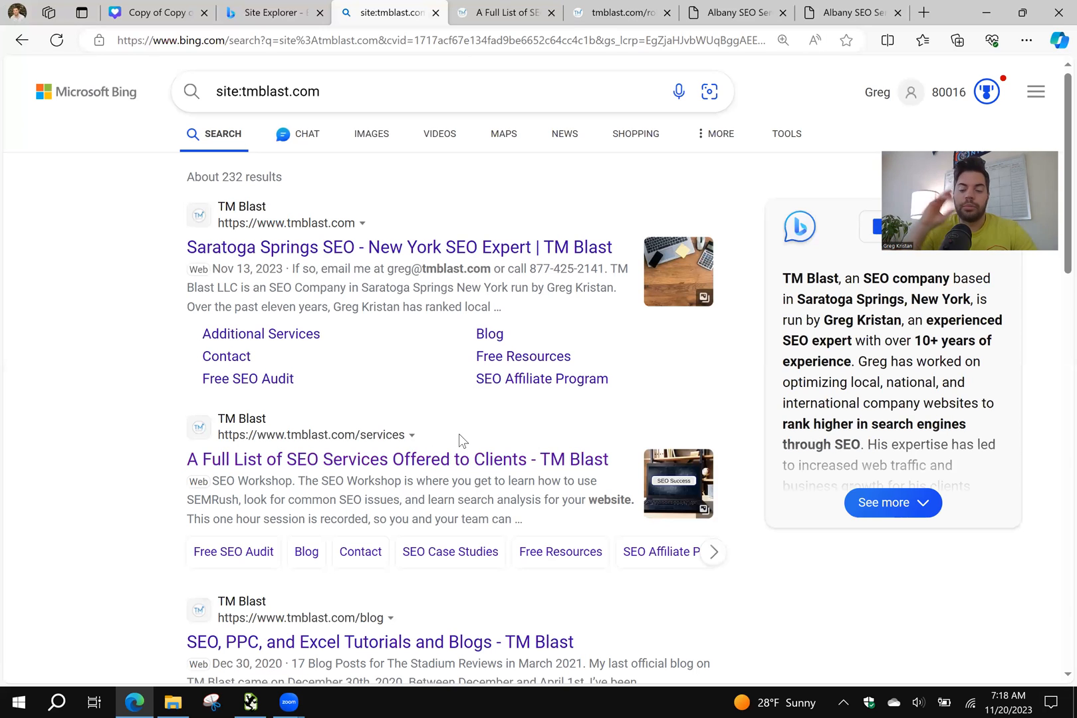
{"action": "scroll", "scroll_direction": "down", "scroll_amount": 3}
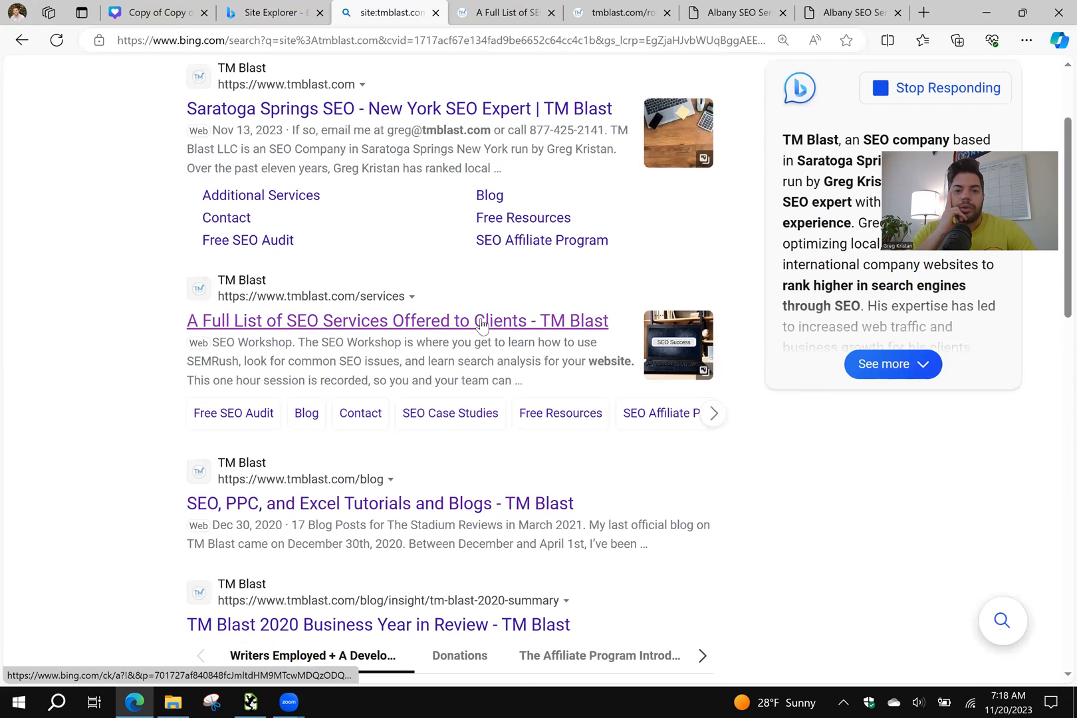
{"action": "right_click", "coordinate": [398, 321]}
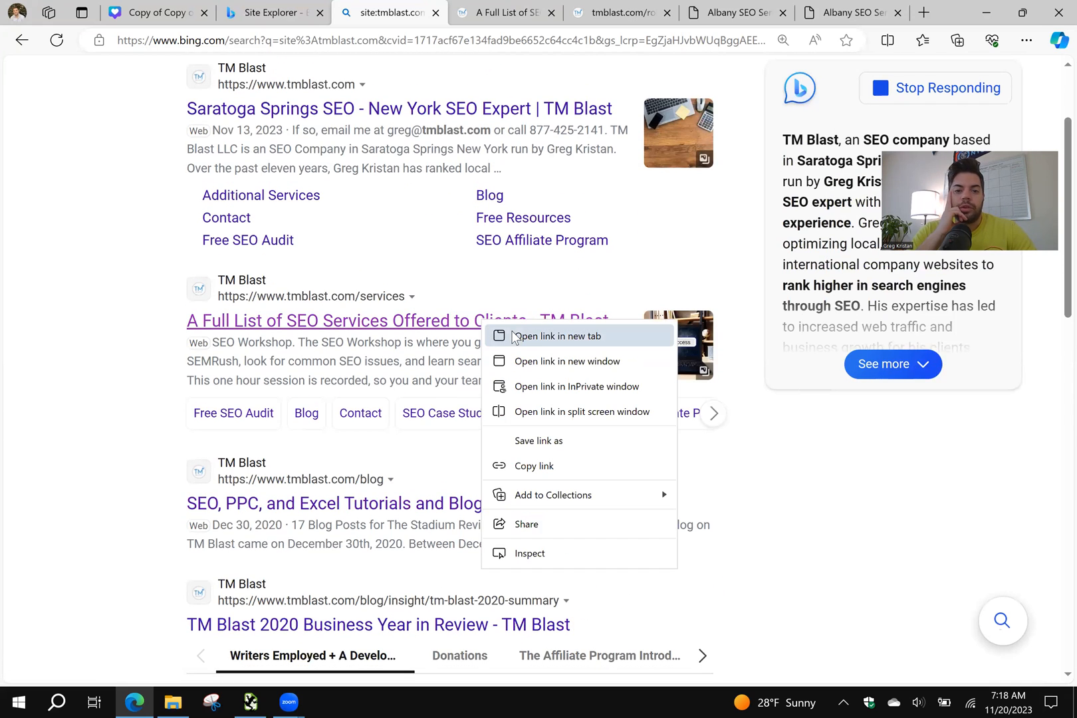
{"action": "left_click", "coordinate": [557, 336]}
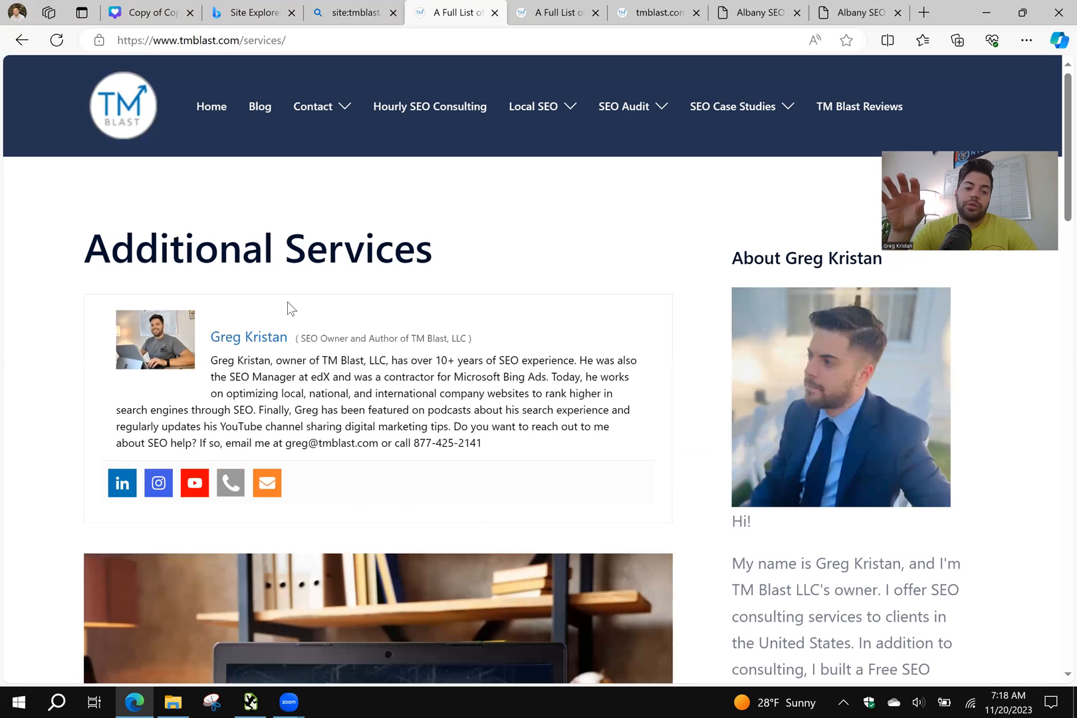
Review the services page's local SEO links, then return to the Bing site: results
{"action": "scroll", "scroll_direction": "down", "scroll_amount": 3}
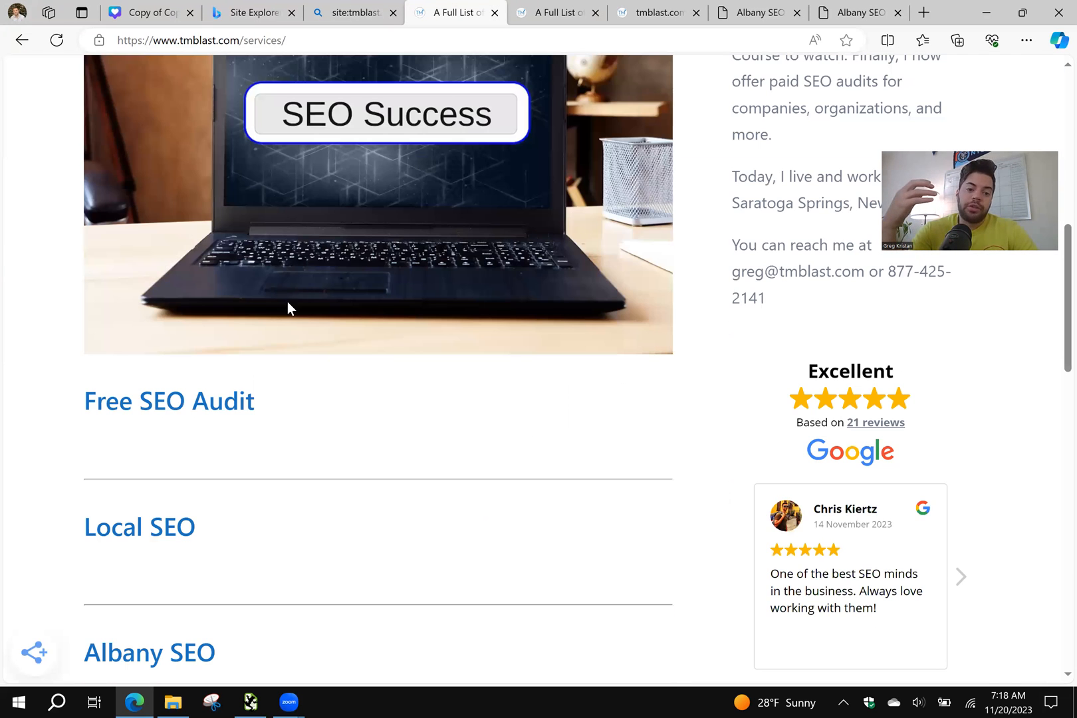
{"action": "scroll", "scroll_direction": "down", "scroll_amount": 3}
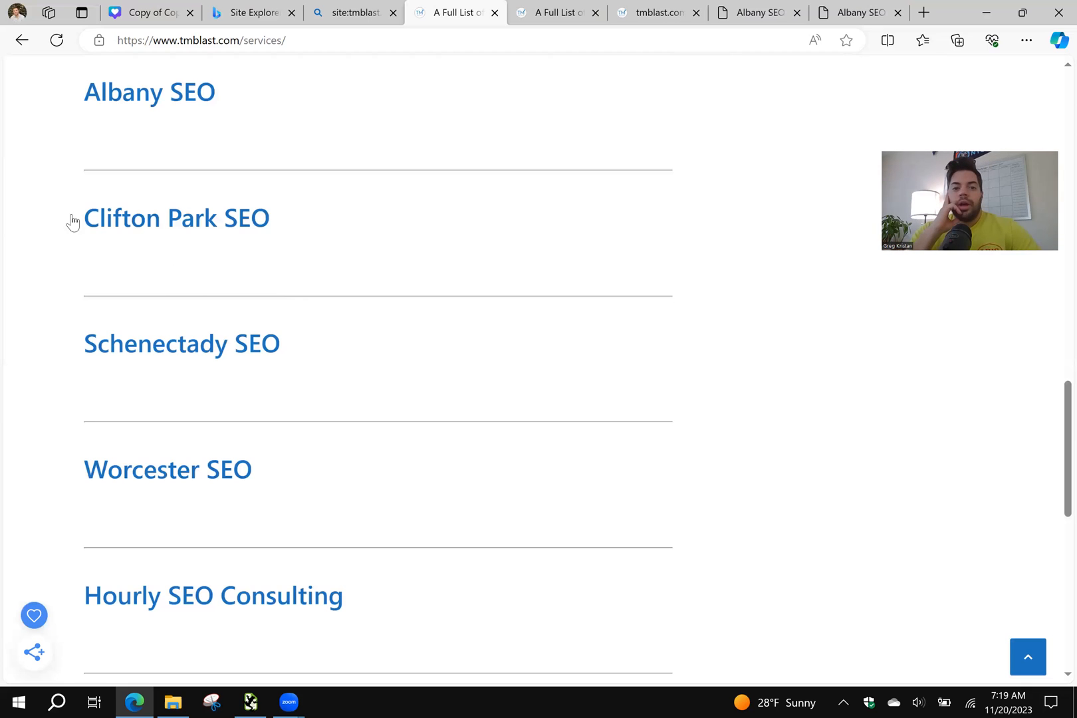
{"action": "left_click", "coordinate": [353, 12]}
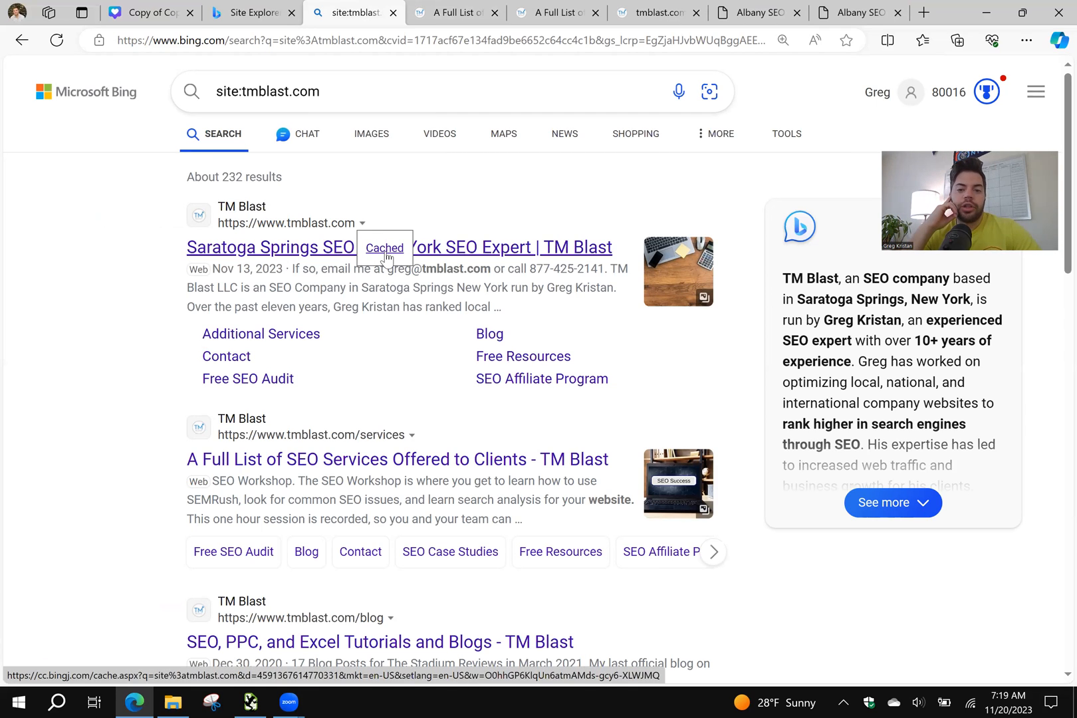
View Bing's cached homepage snapshot from 11/18/2023, then open the live homepage result
{"action": "left_click", "coordinate": [384, 248]}
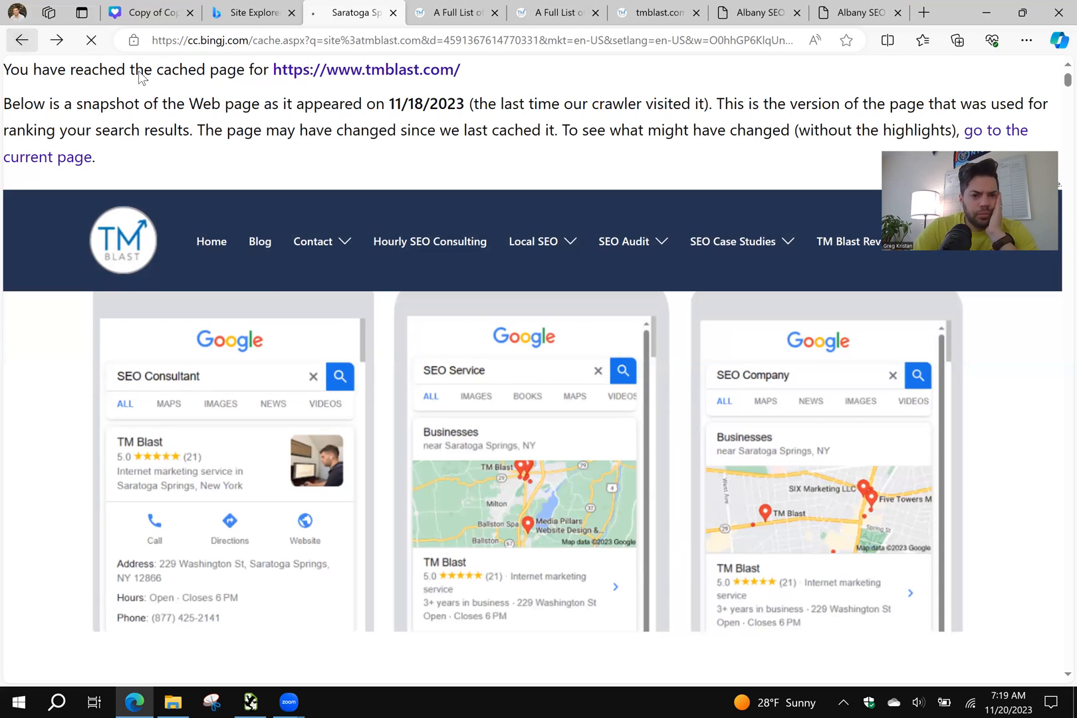
{"action": "left_click", "coordinate": [21, 40]}
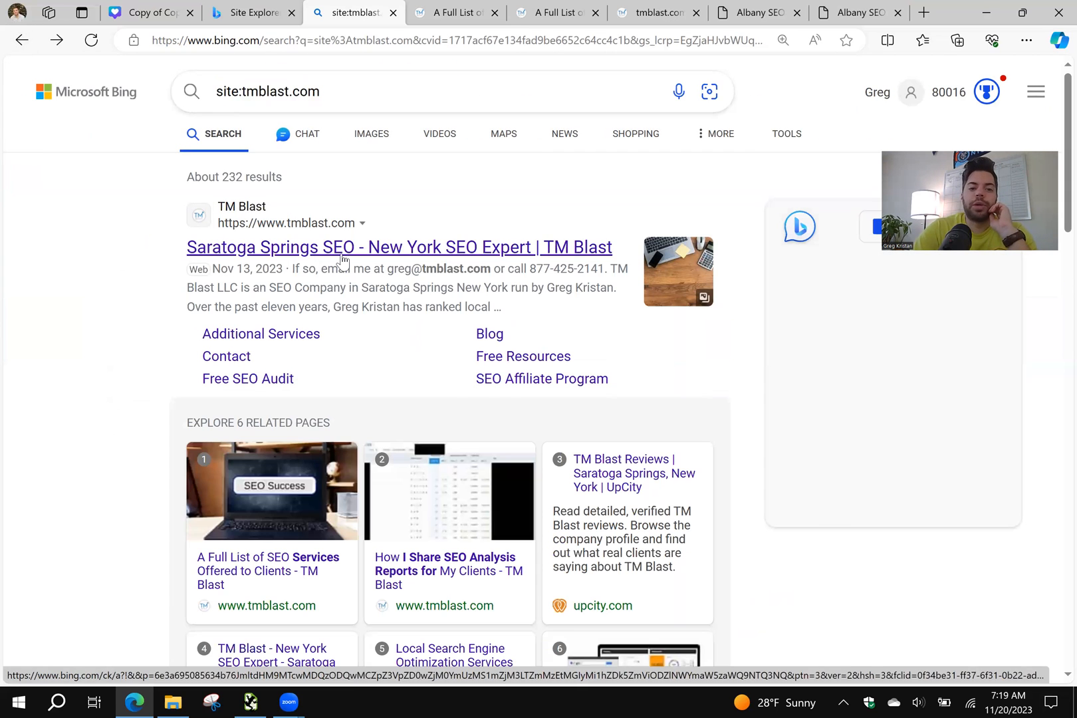
{"action": "left_click", "coordinate": [399, 247]}
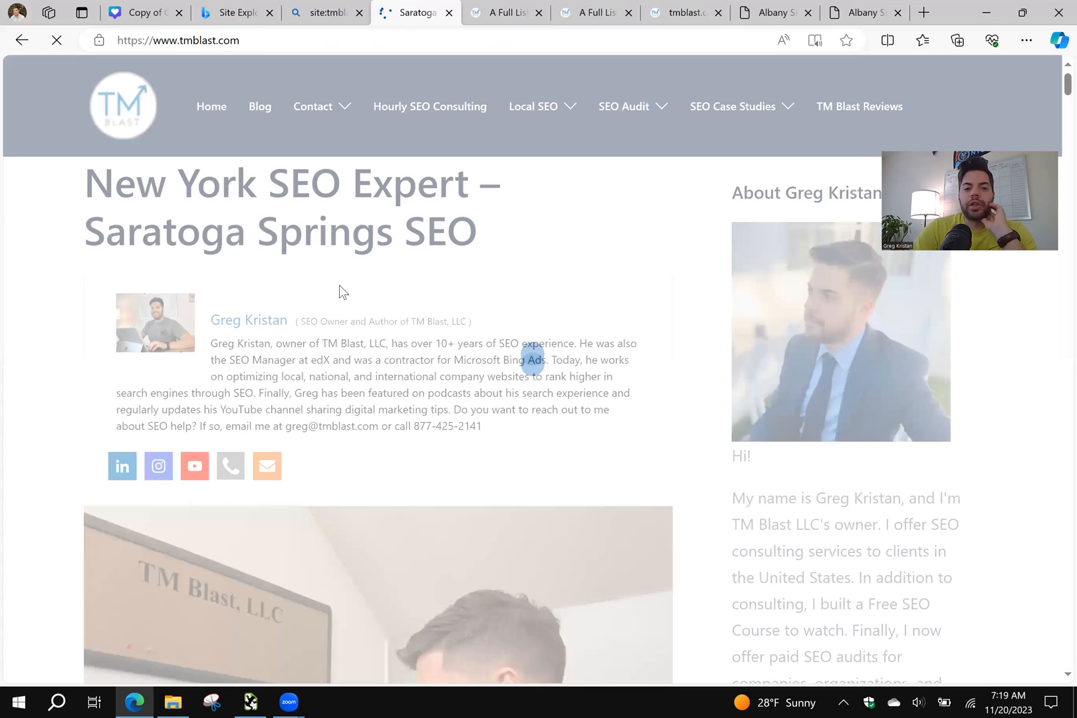
Scroll the tmblast.com homepage down to its footer menu showing the local SEO links and Sitemap
{"action": "scroll", "scroll_direction": "down", "scroll_amount": 3}
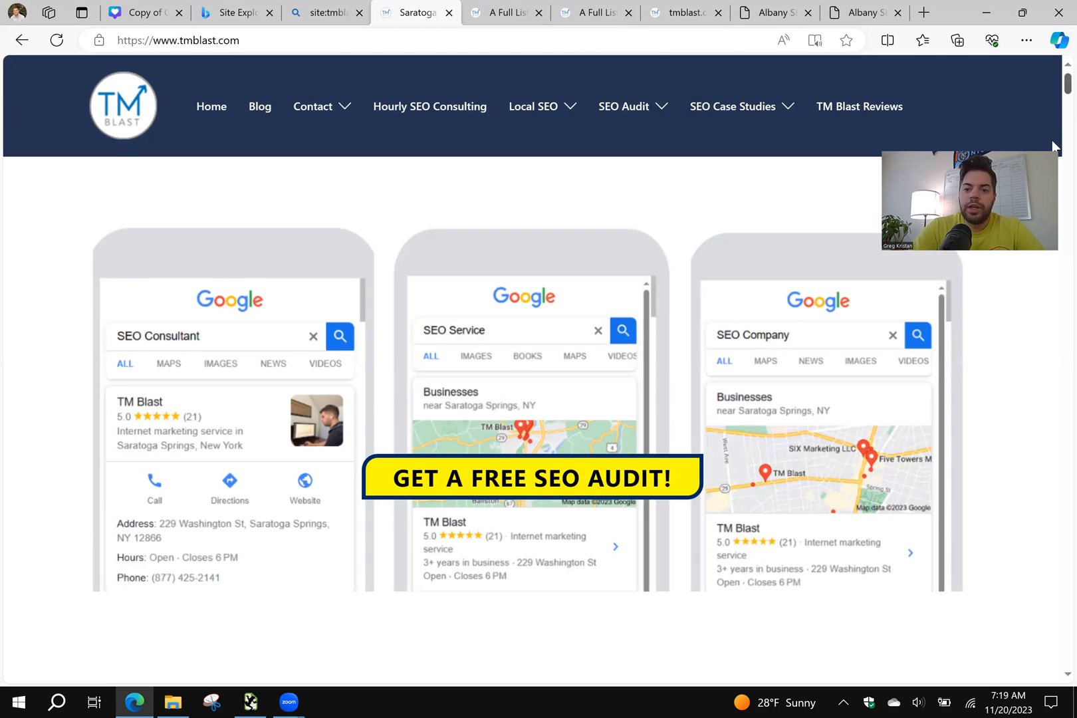
{"action": "scroll", "scroll_direction": "down", "scroll_amount": 3}
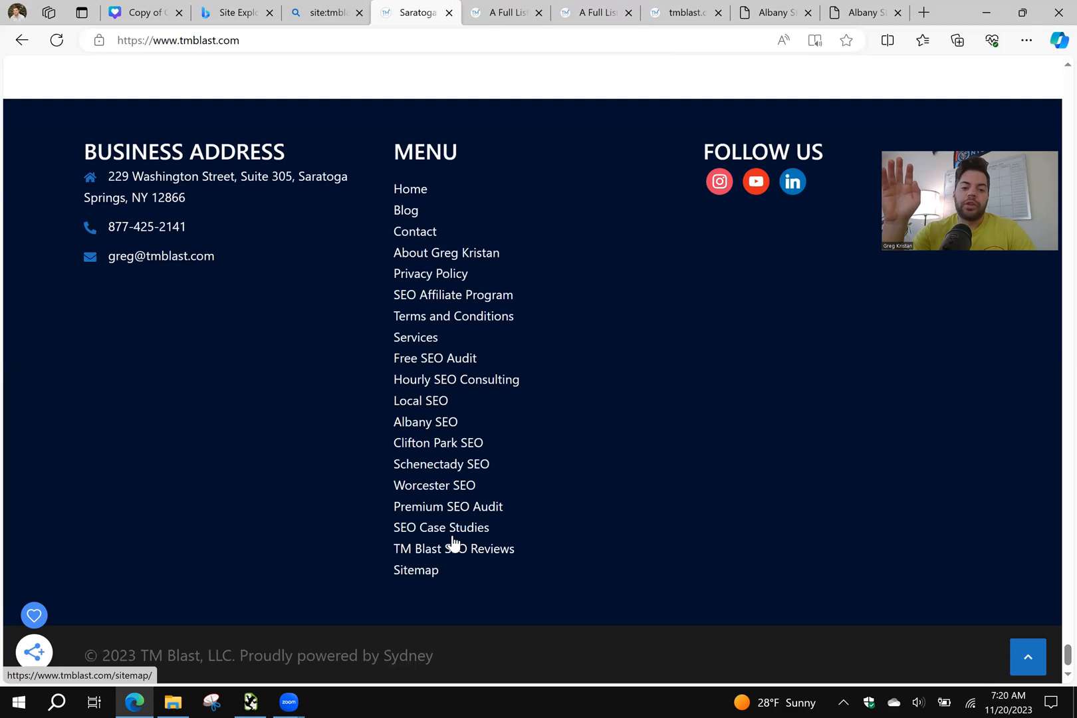
View the HTML sitemap's Local SEO section listing Albany, Clifton Park, Schenectady and Worcester SEO
{"action": "left_click", "coordinate": [414, 569]}
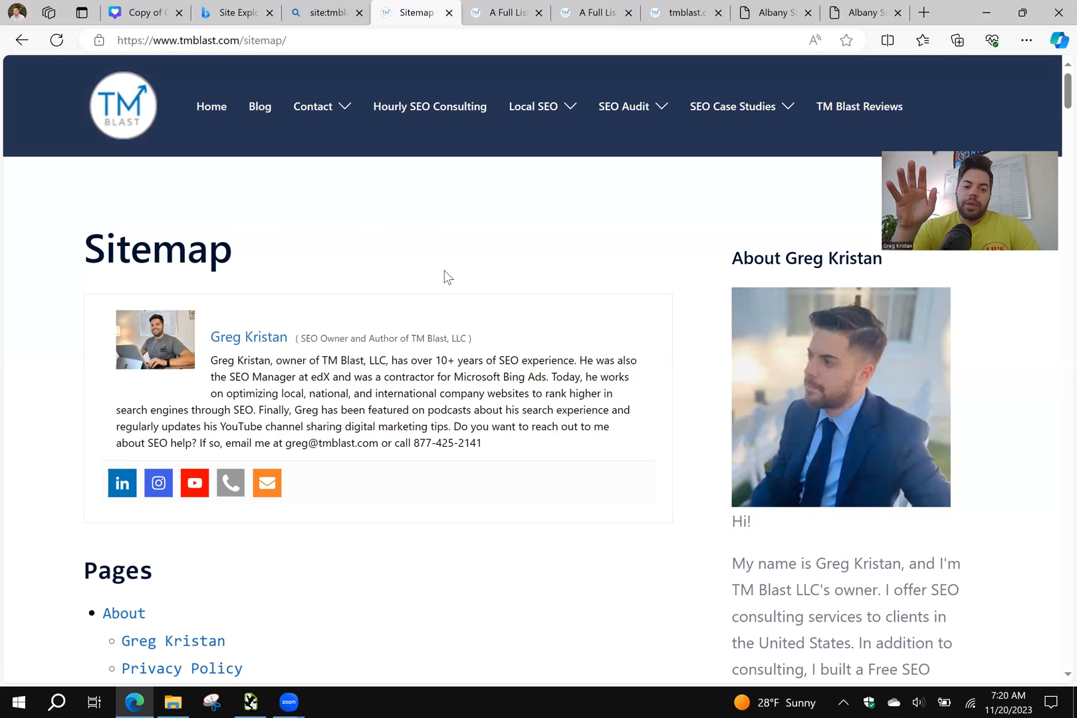
{"action": "scroll", "scroll_direction": "down", "scroll_amount": 3}
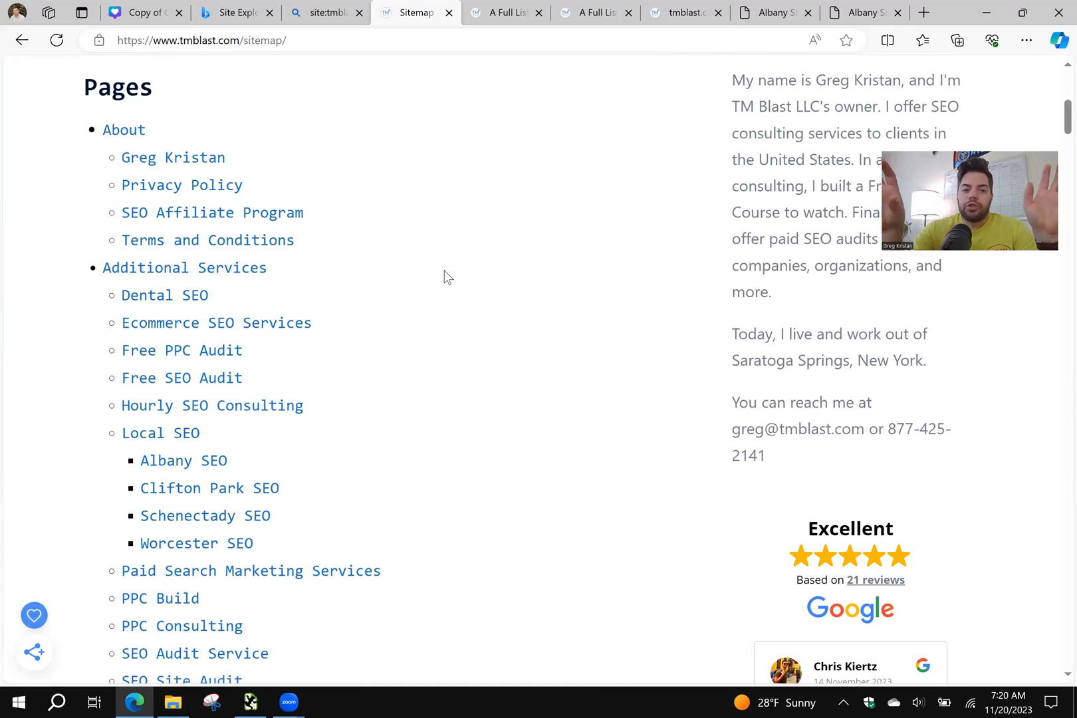
{"action": "scroll", "scroll_direction": "down", "scroll_amount": 3}
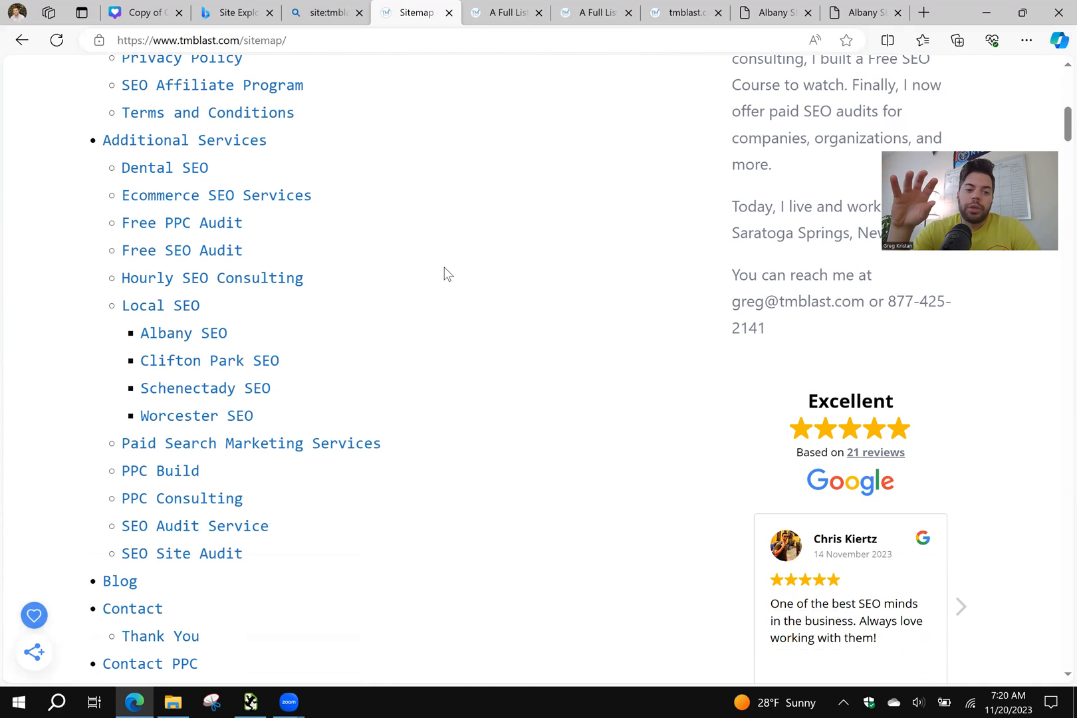
{"action": "mouse_move", "coordinate": [210, 360]}
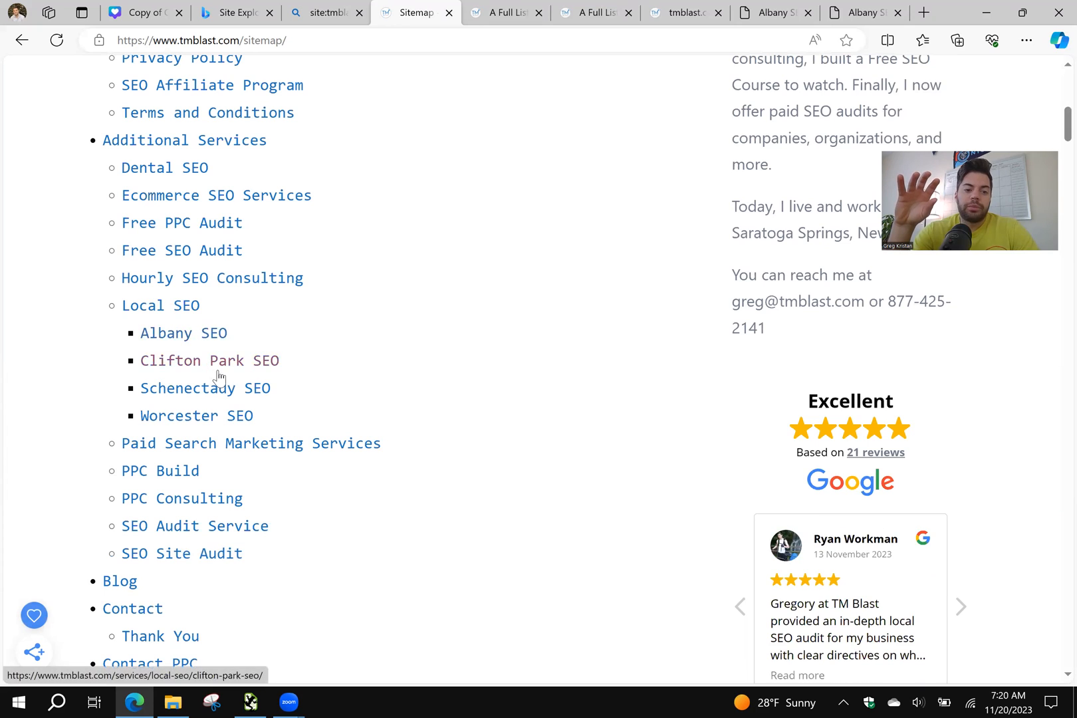
{"action": "mouse_move", "coordinate": [392, 375]}
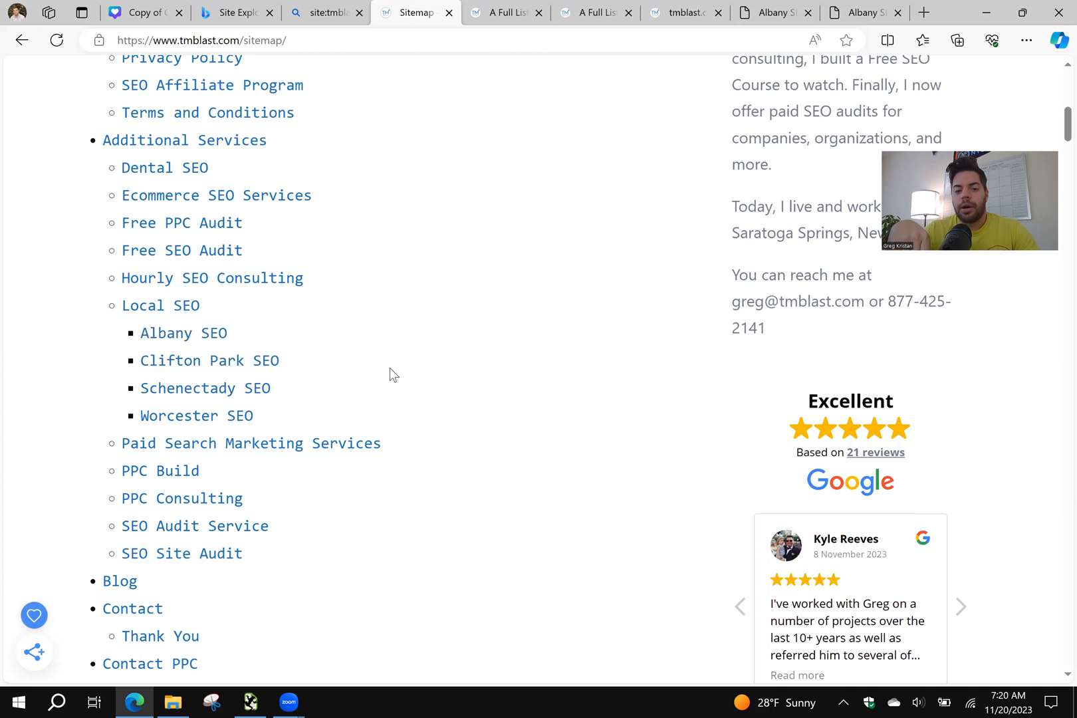
{"action": "scroll", "scroll_direction": "down", "scroll_amount": 3}
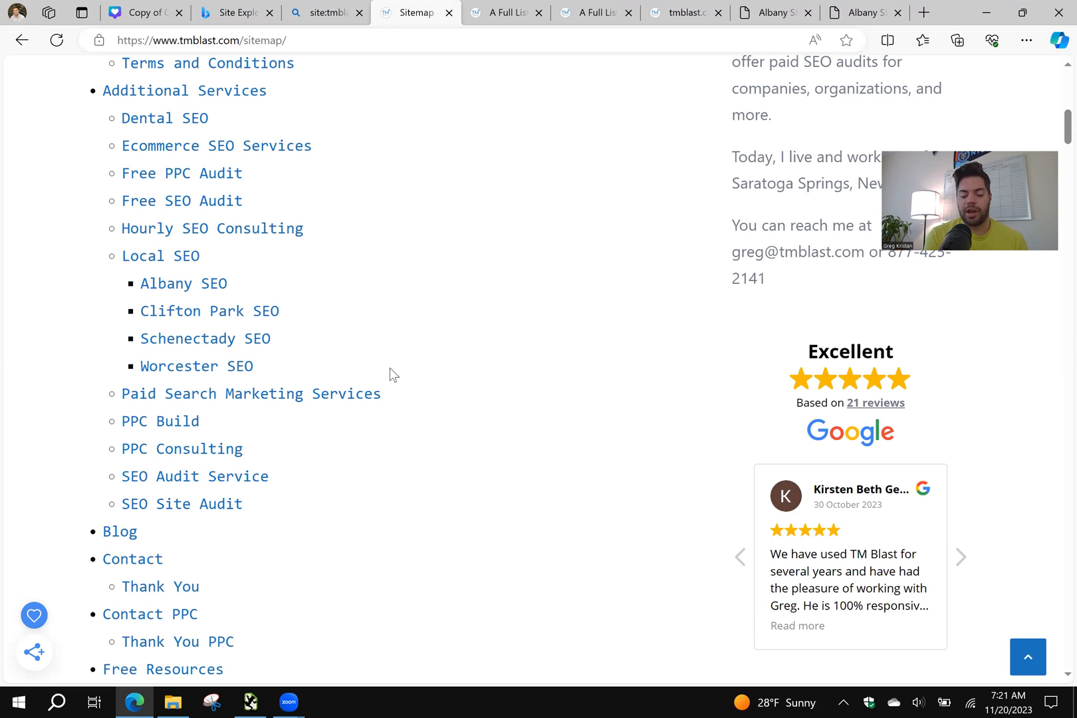
Go to the Contact page from the sitemap
{"action": "left_click", "coordinate": [960, 557]}
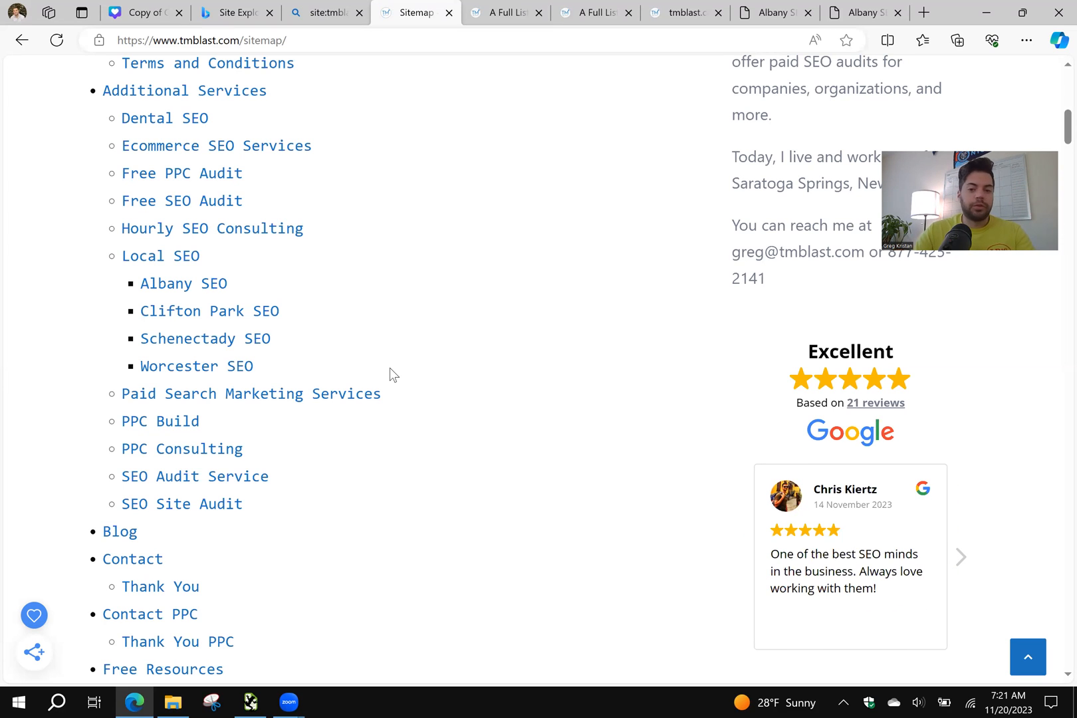
{"action": "mouse_move", "coordinate": [366, 298]}
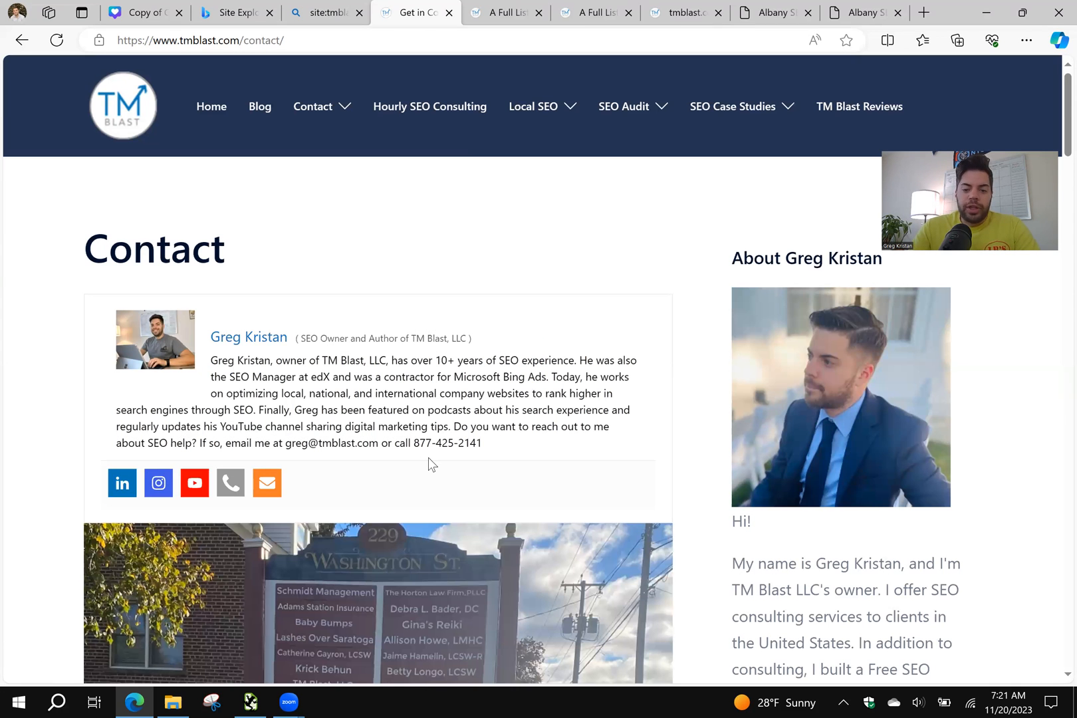
{"action": "scroll", "scroll_direction": "down", "scroll_amount": 3}
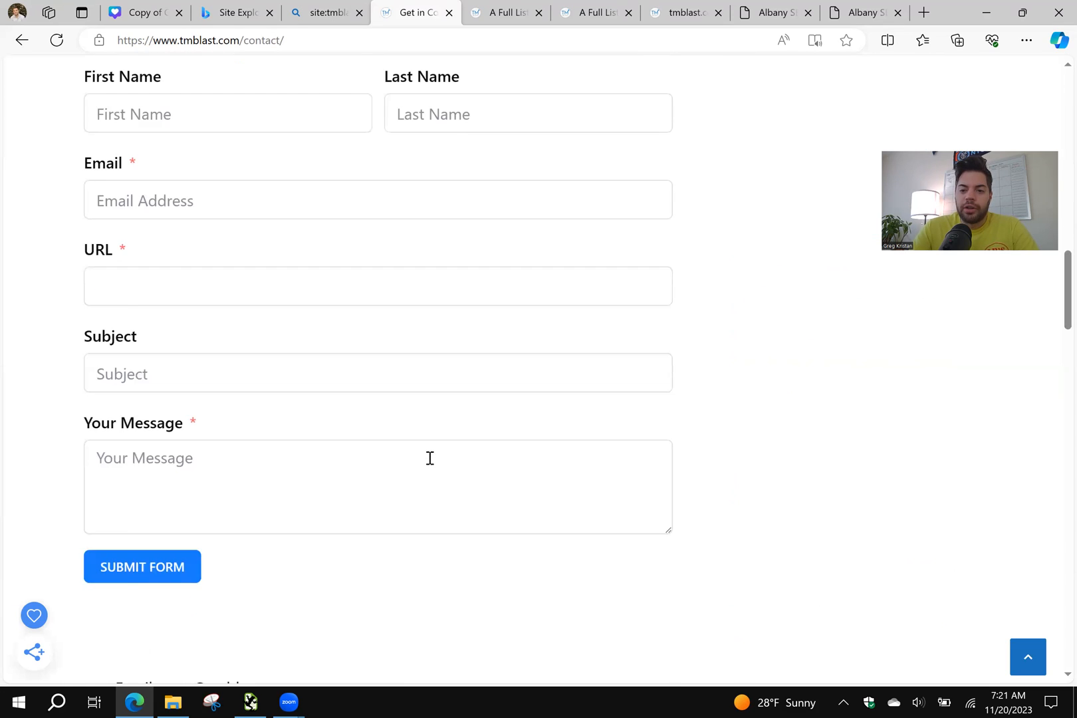
{"action": "scroll", "scroll_direction": "down", "scroll_amount": 3}
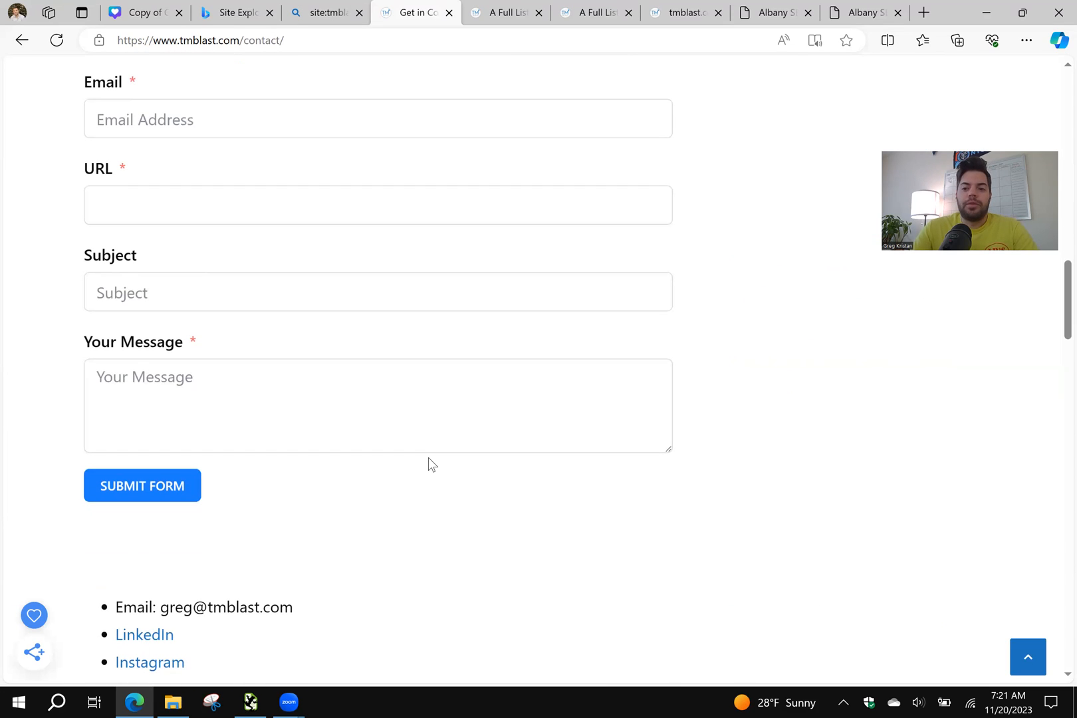